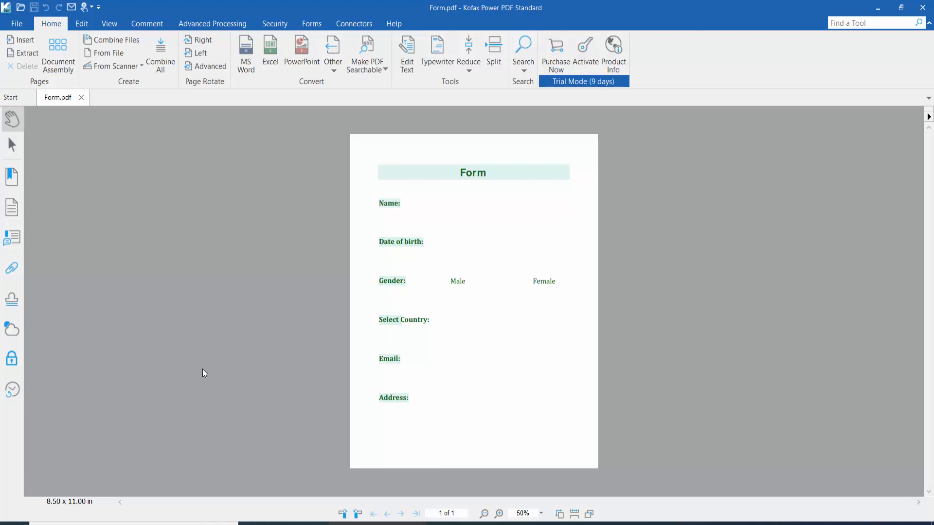
mouse_move(216, 370)
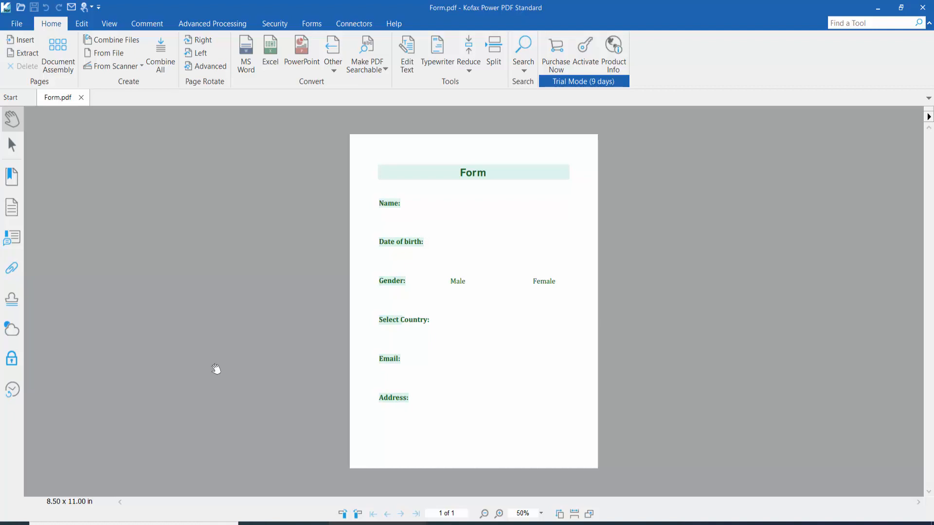
mouse_move(503, 23)
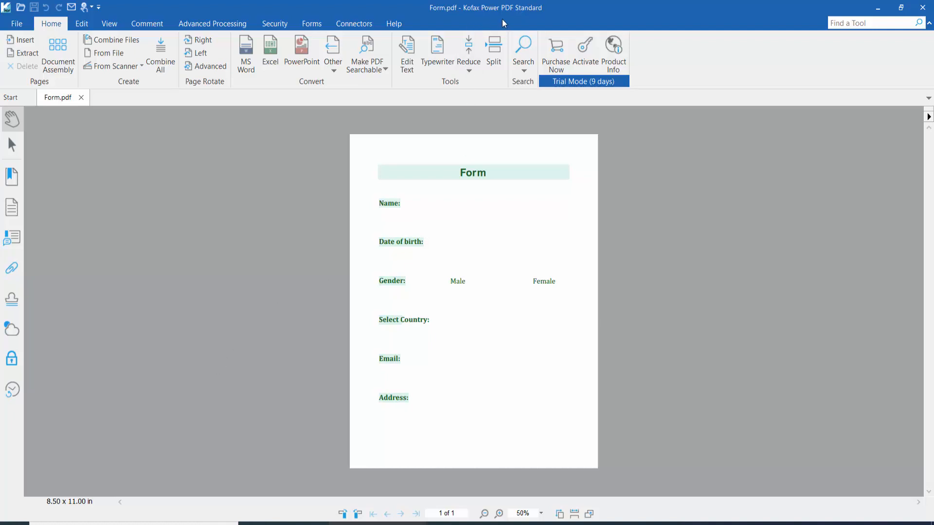
mouse_move(505, 233)
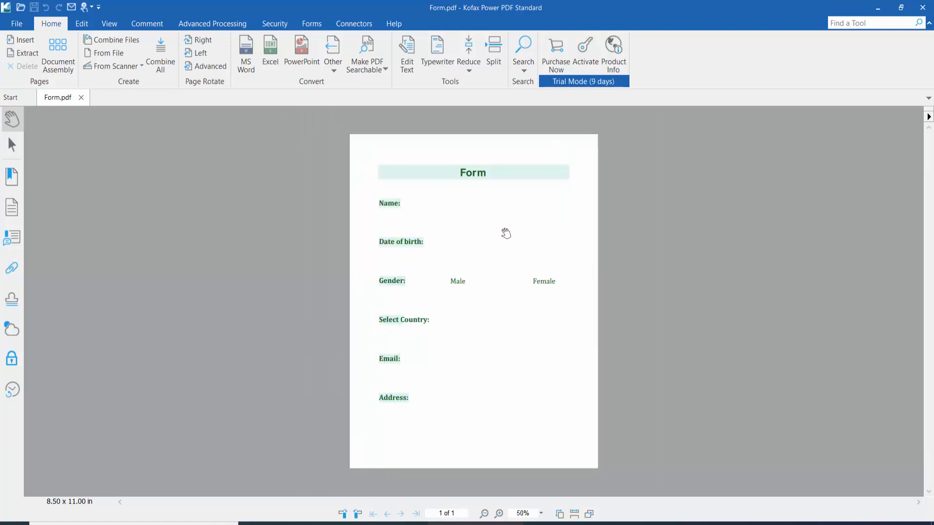
mouse_move(310, 70)
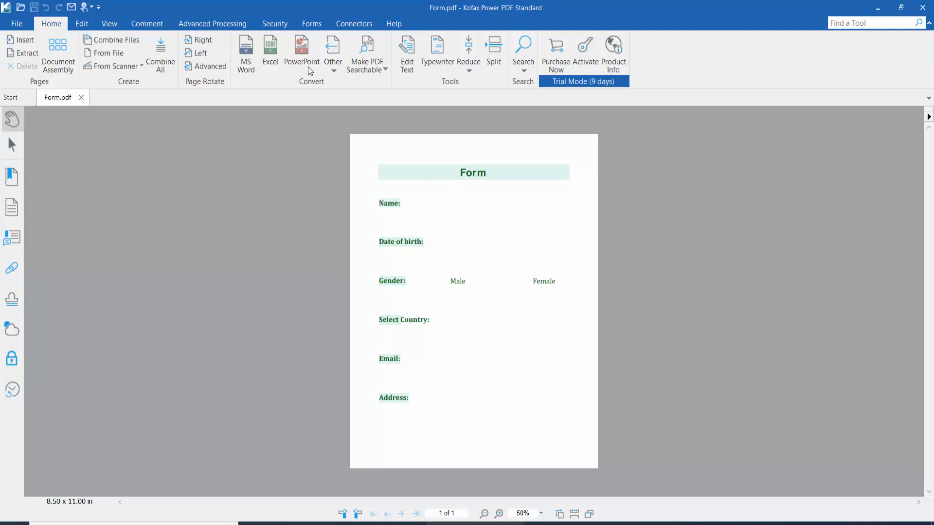
Draw a text field beside the Name label and open its Properties
left_click(311, 24)
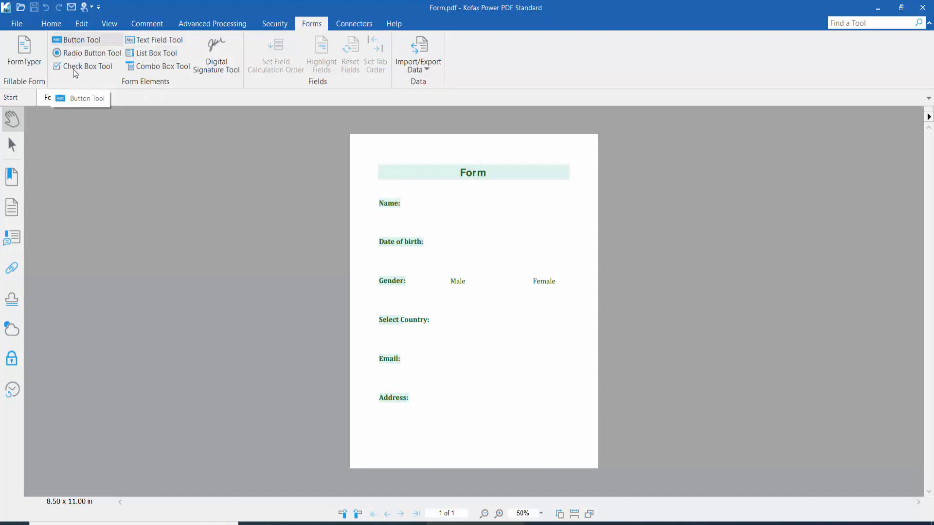
left_click(499, 514)
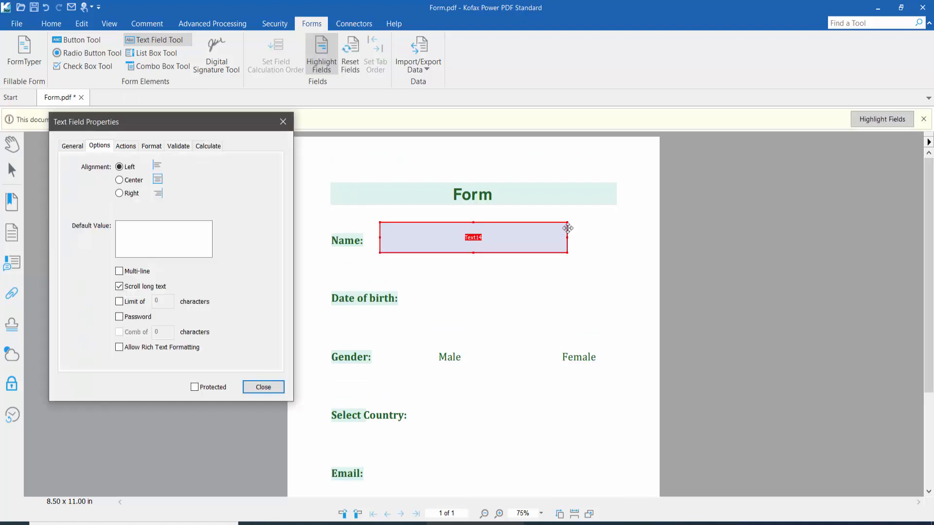
right_click(447, 243)
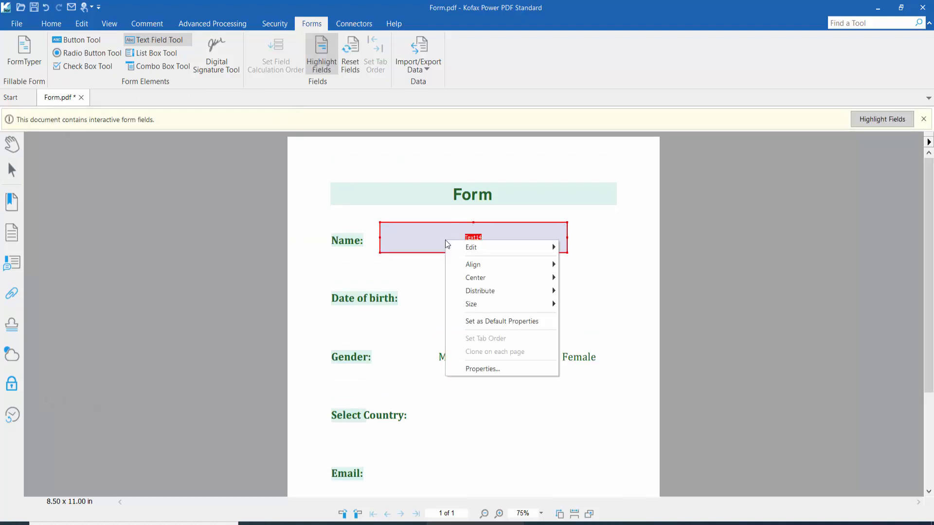
left_click(482, 368)
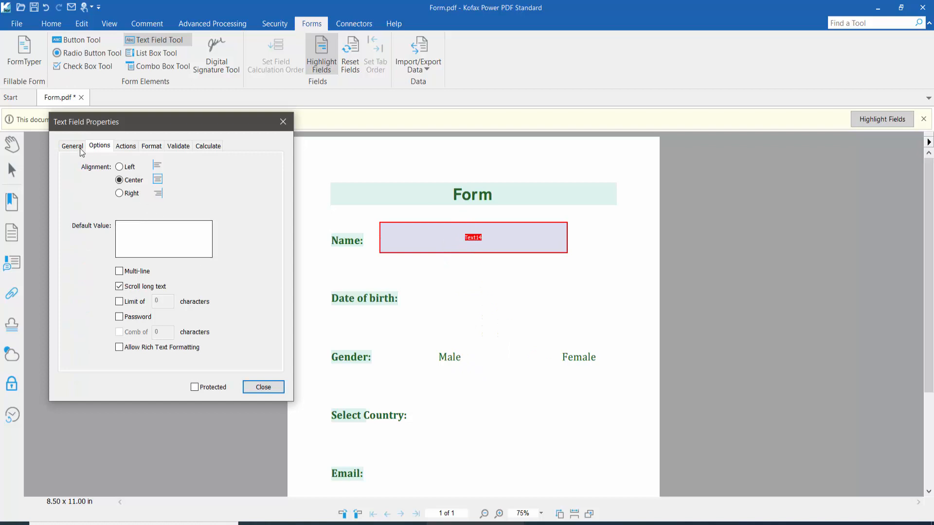
Give the Name field a solid green medium-thick outline and white fill
left_click(72, 145)
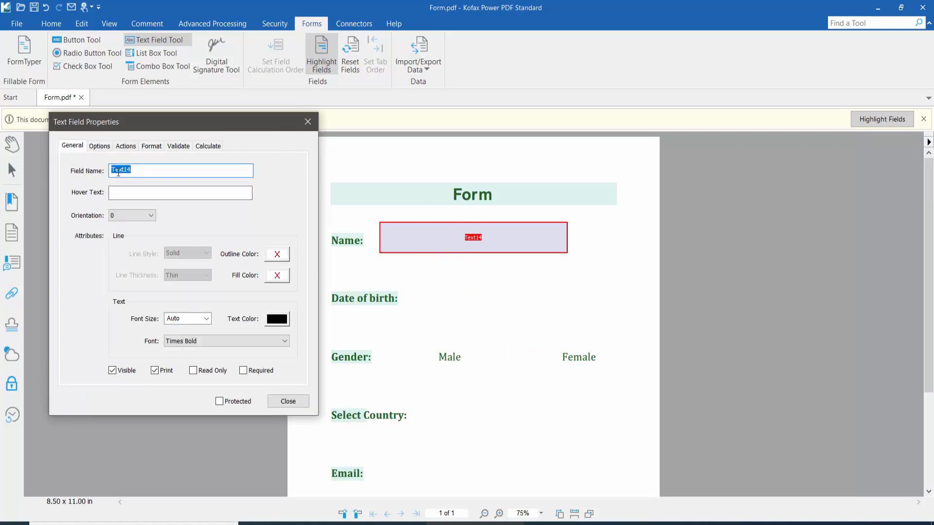
mouse_move(182, 270)
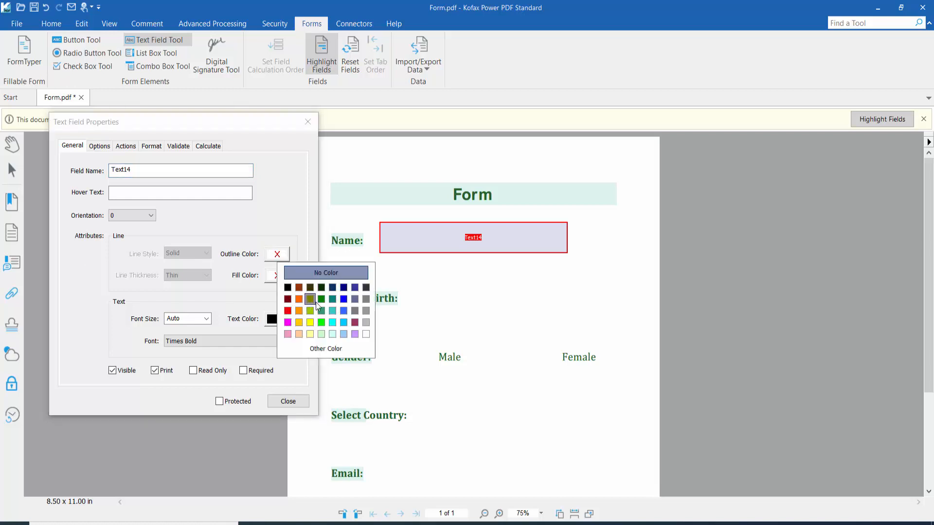
left_click(309, 300)
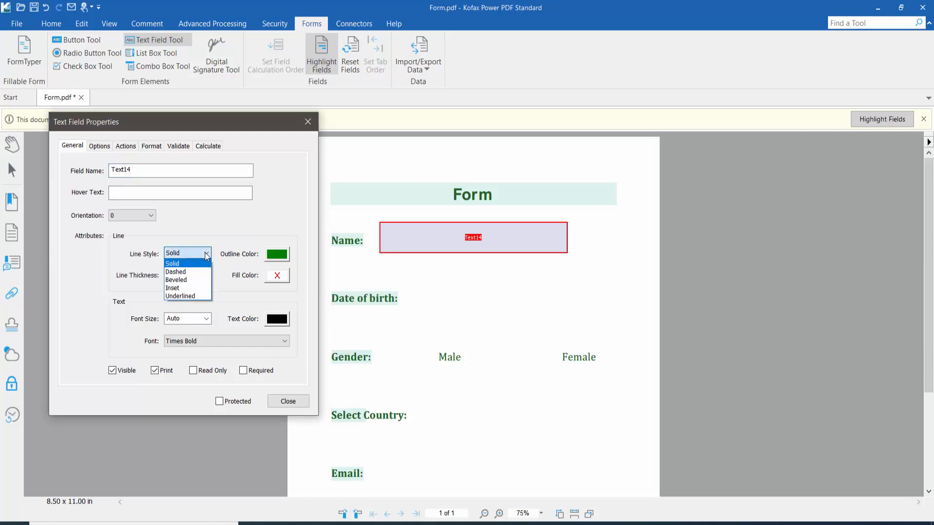
left_click(173, 263)
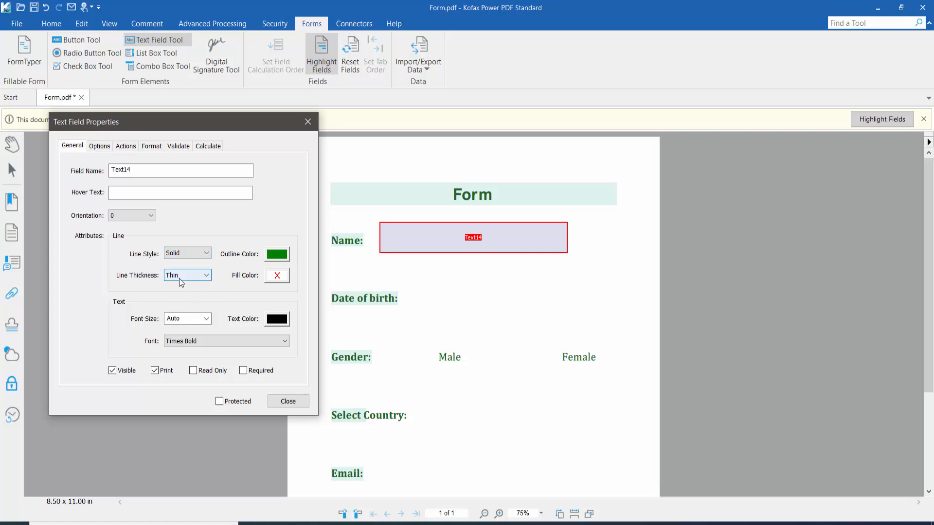
left_click(186, 275)
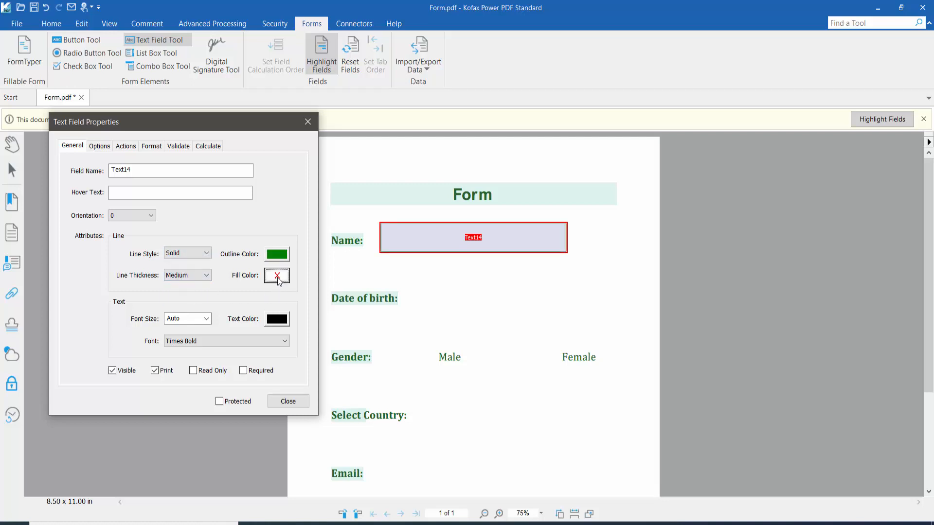
left_click(276, 275)
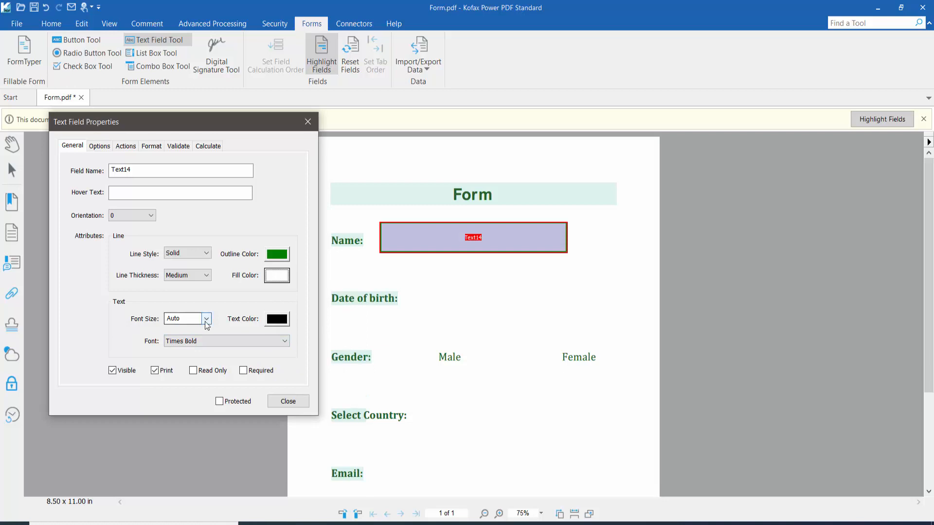
Keep automatic font size and black text, and set the font to Times Bold-Italic
left_click(206, 318)
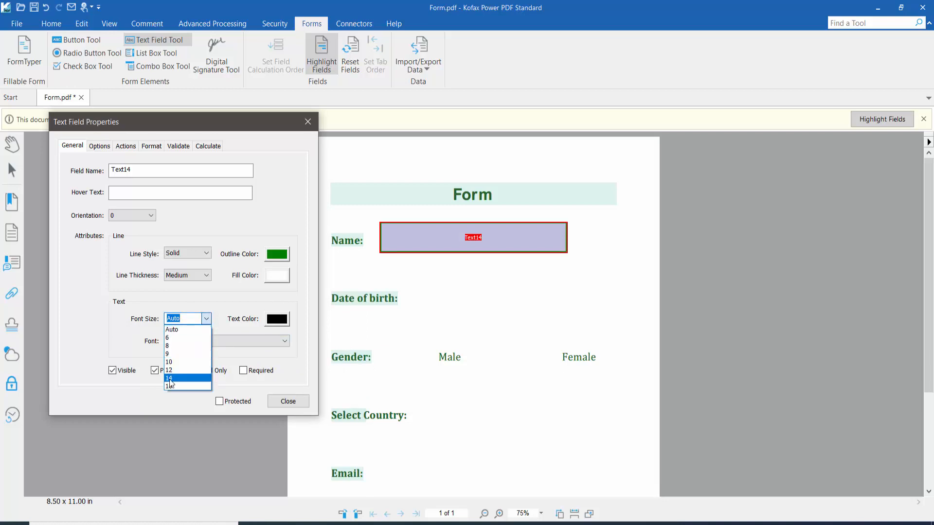
left_click(172, 329)
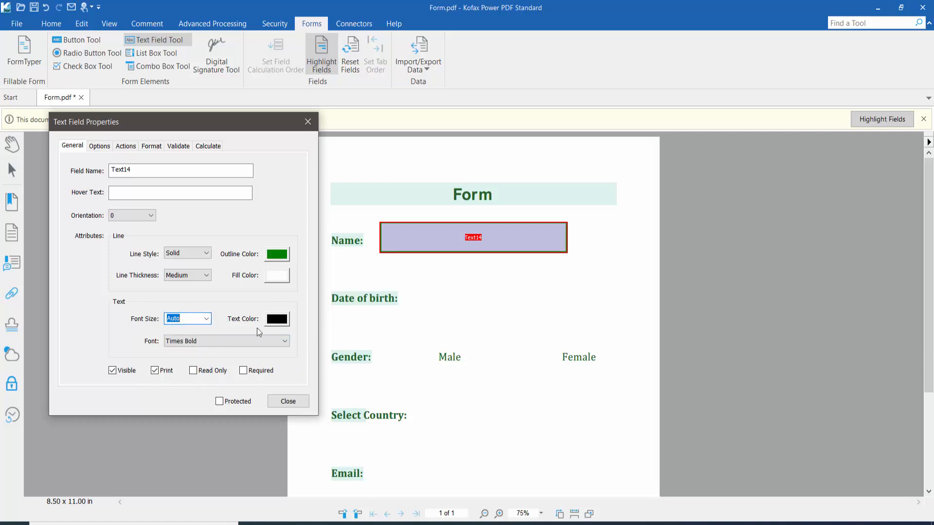
left_click(276, 319)
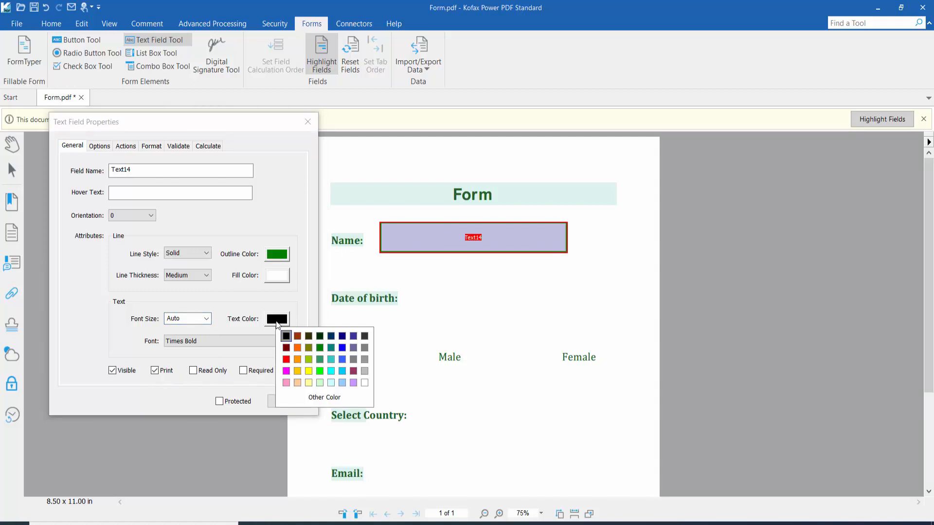
left_click(286, 336)
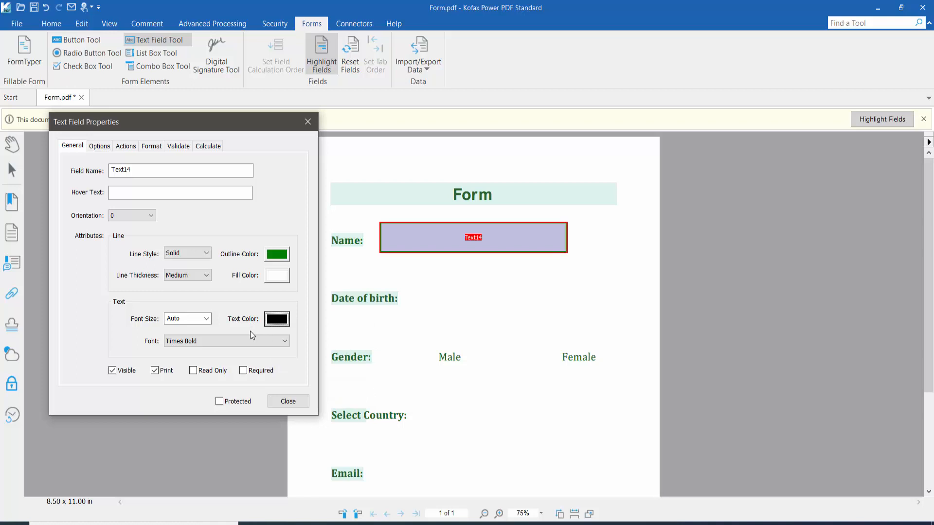
left_click(283, 340)
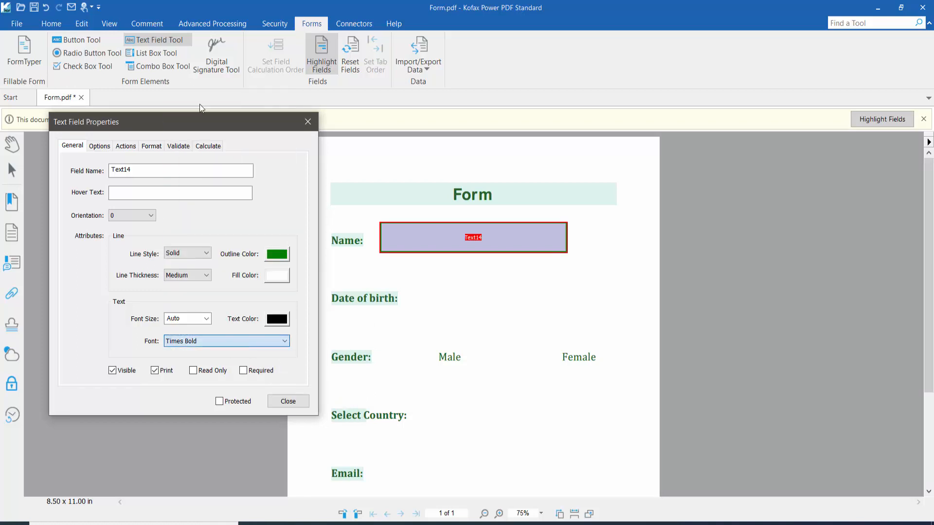
left_click(225, 340)
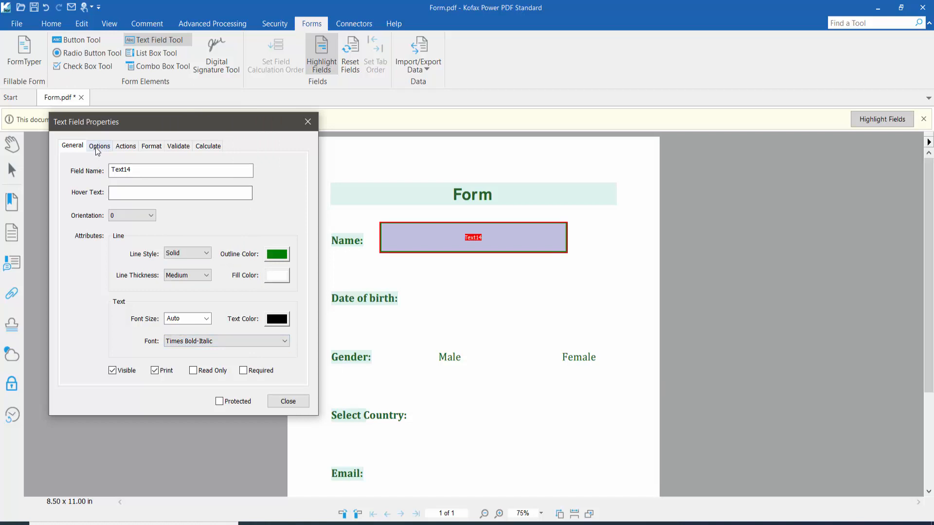
Set the Name field's text alignment to Left after briefly trying Right
left_click(99, 146)
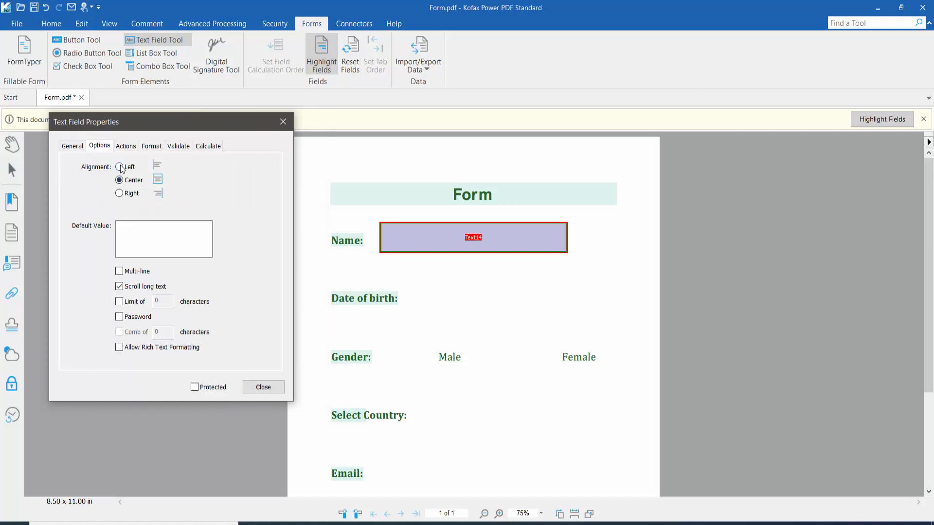
left_click(119, 193)
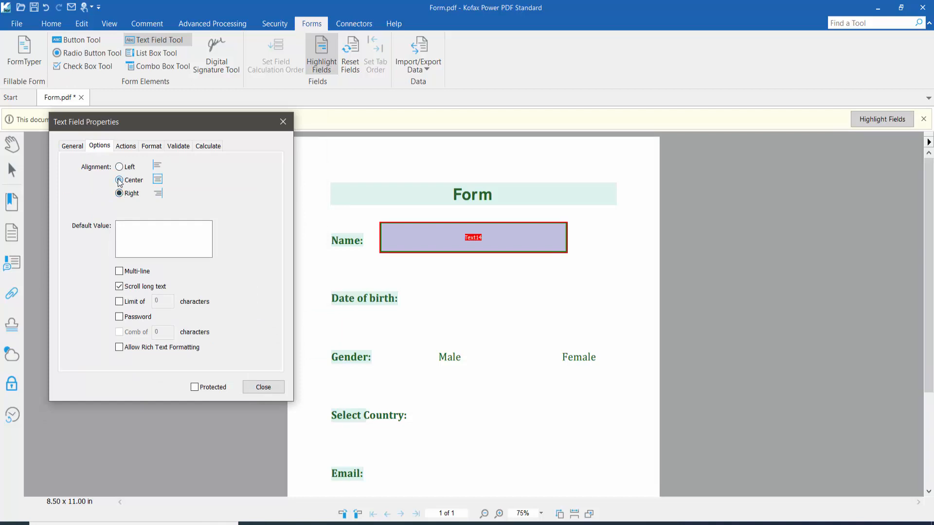
left_click(120, 166)
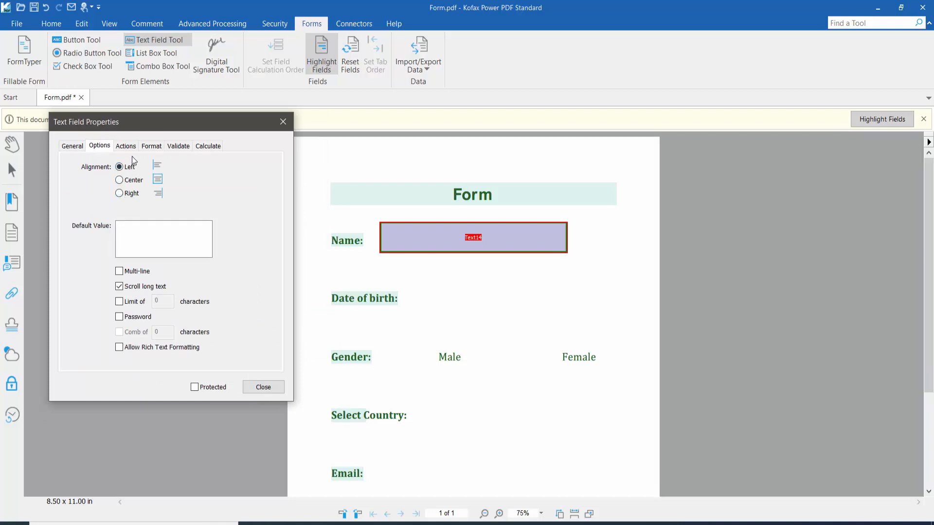
left_click(151, 146)
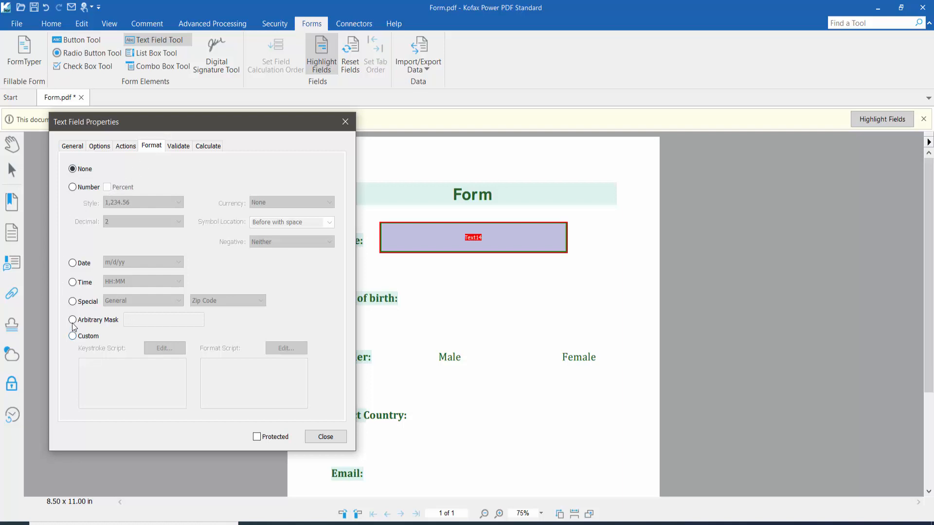
Try Time, Date and Number formats, settle on None, and close the properties
left_click(73, 281)
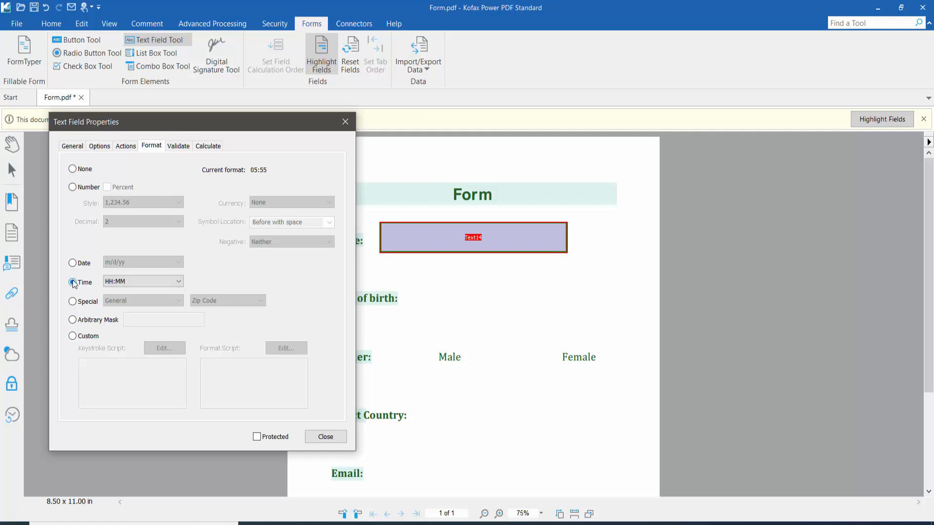
left_click(72, 262)
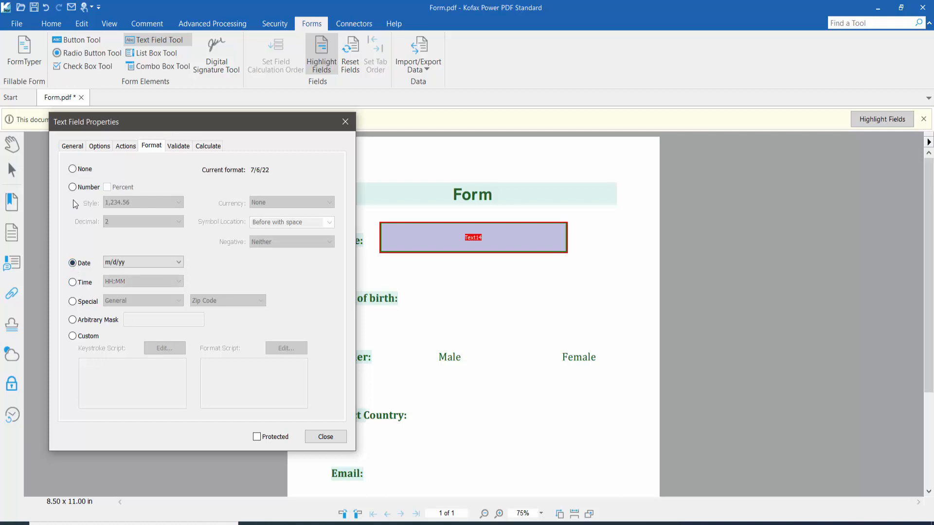
left_click(72, 186)
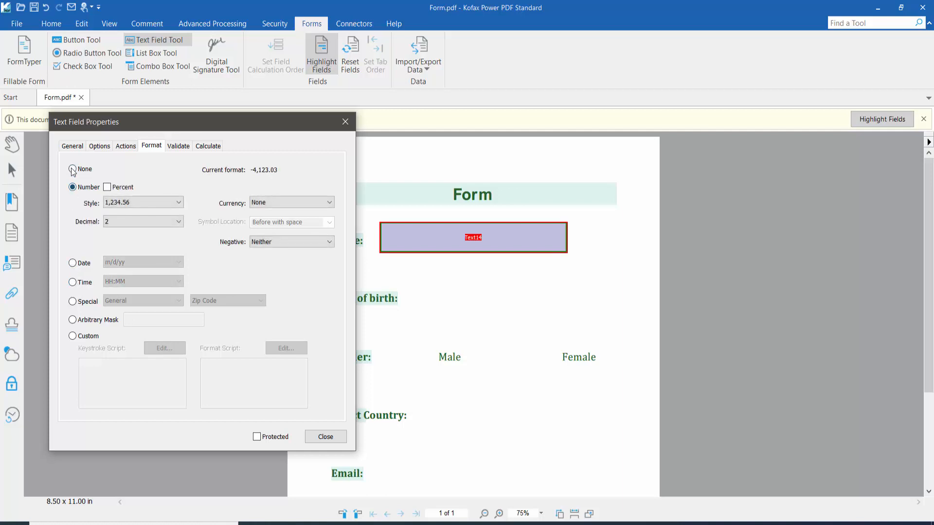
left_click(73, 169)
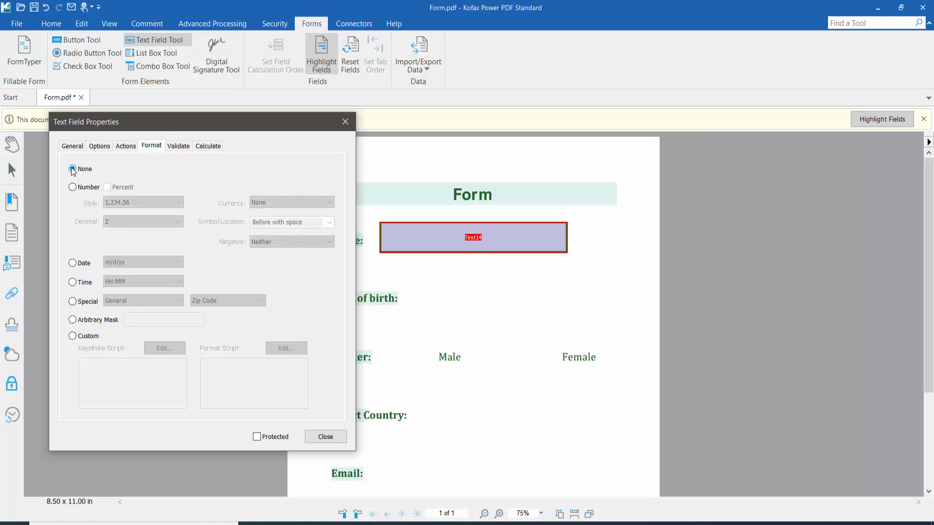
left_click(72, 170)
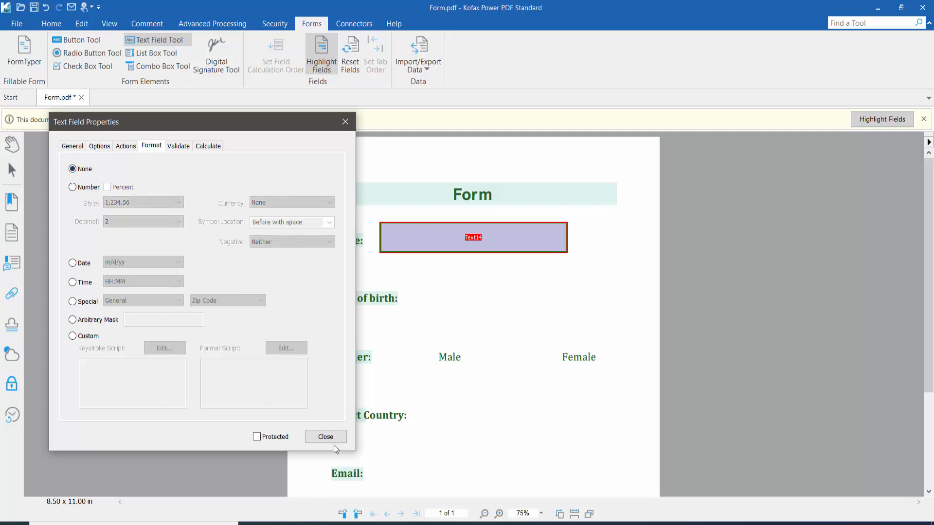
left_click(326, 436)
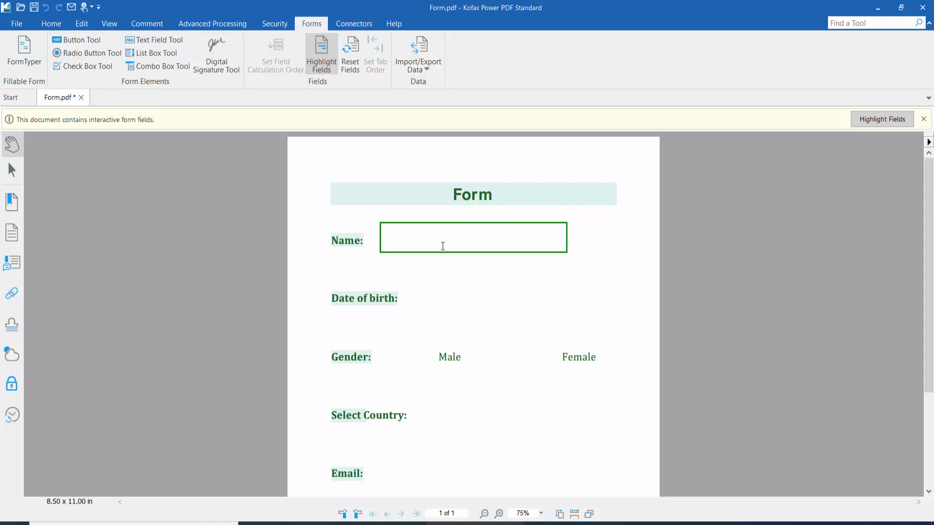
type("sajib shekh")
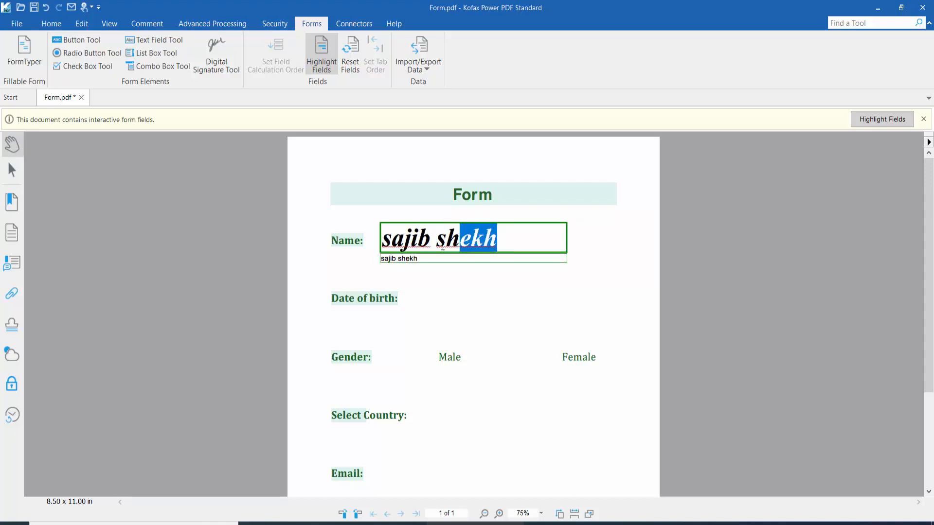
left_click(516, 305)
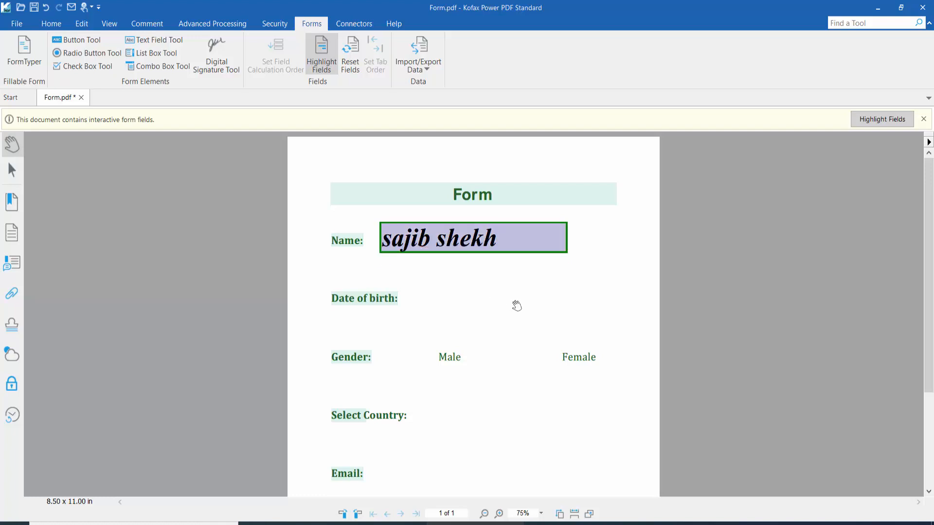
mouse_move(363, 318)
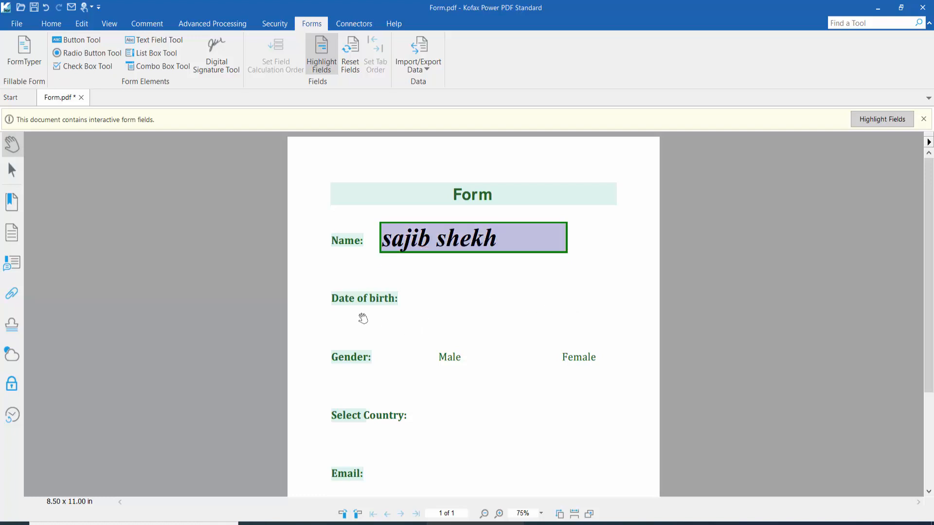
mouse_move(480, 300)
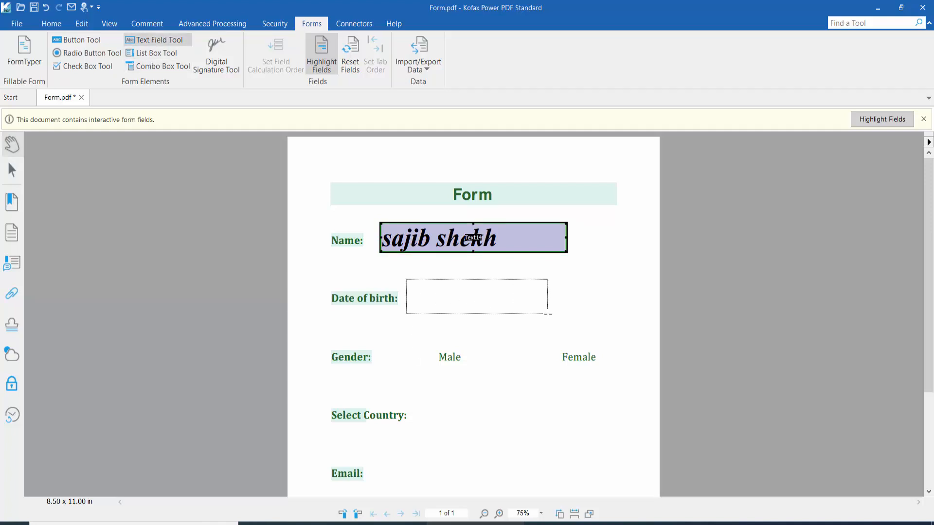
Give the Date of birth field a fill colour and the mm/dd/yyyy date format
double_click(476, 297)
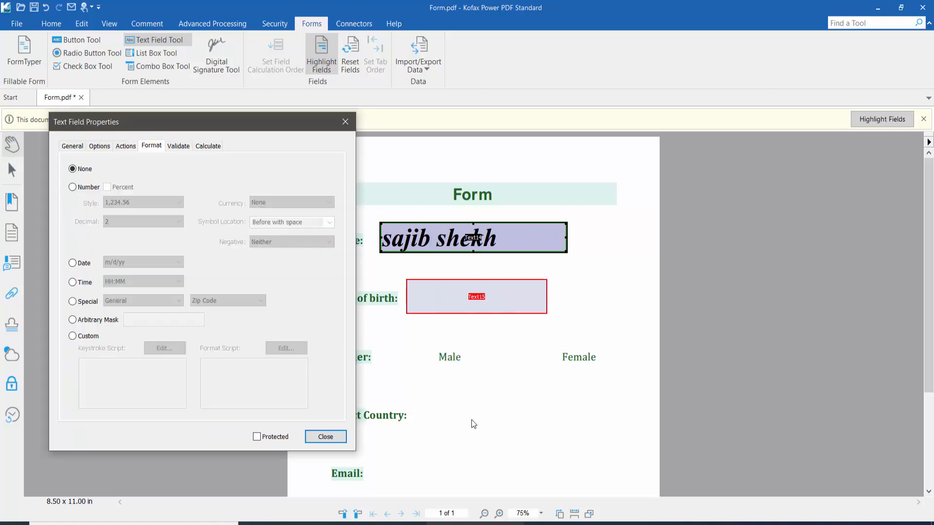
left_click(72, 146)
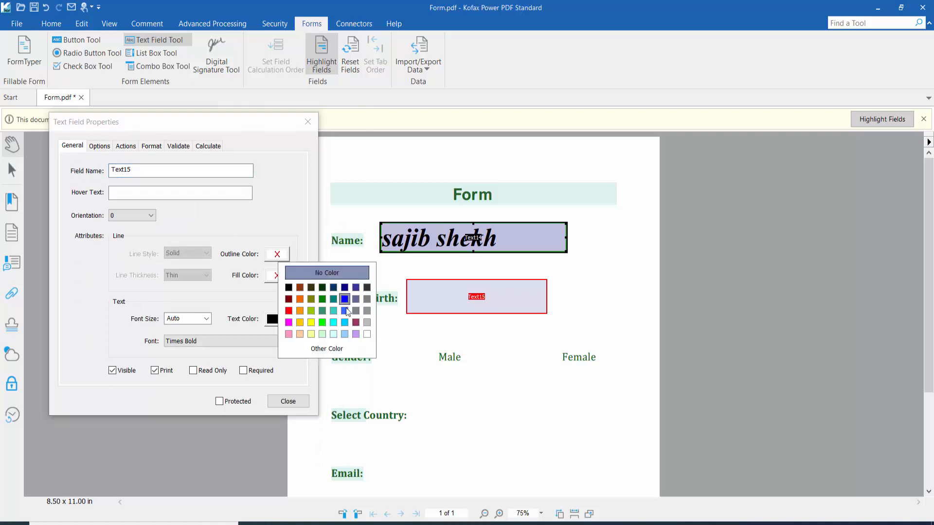
left_click(344, 299)
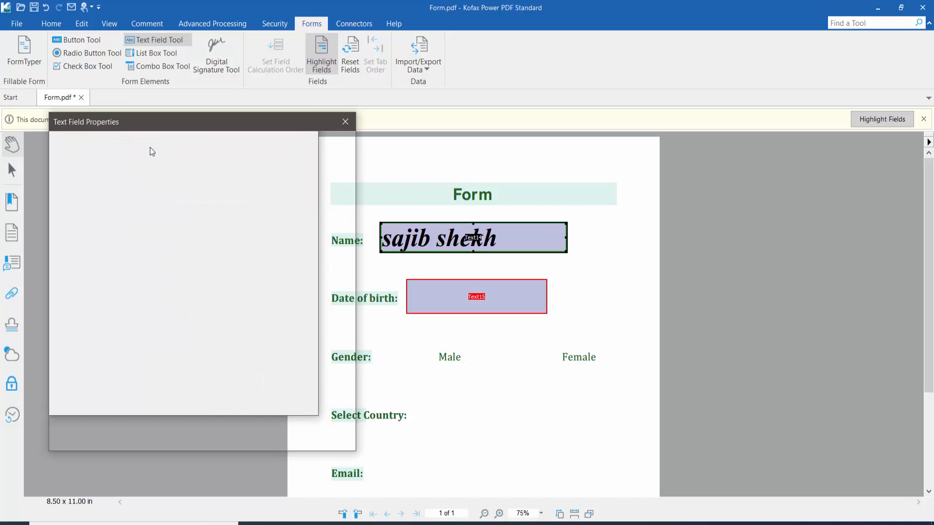
left_click(151, 146)
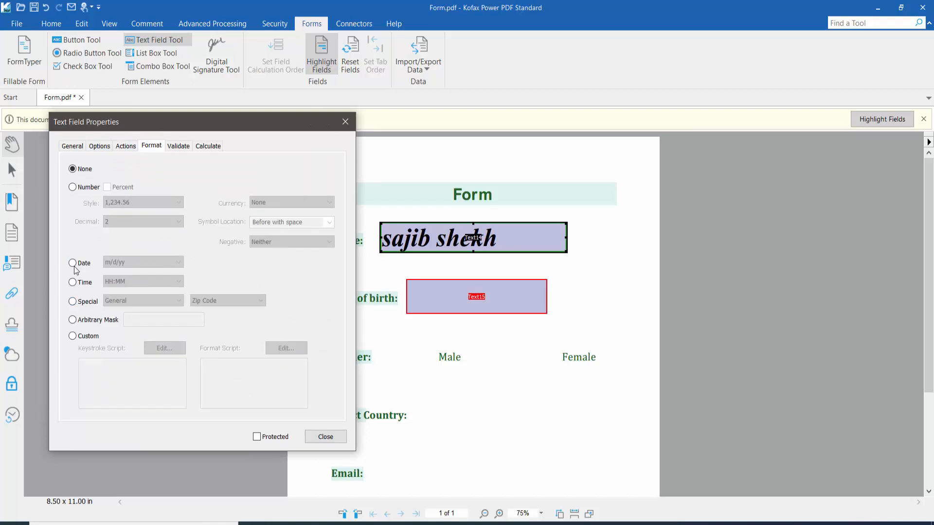
left_click(72, 262)
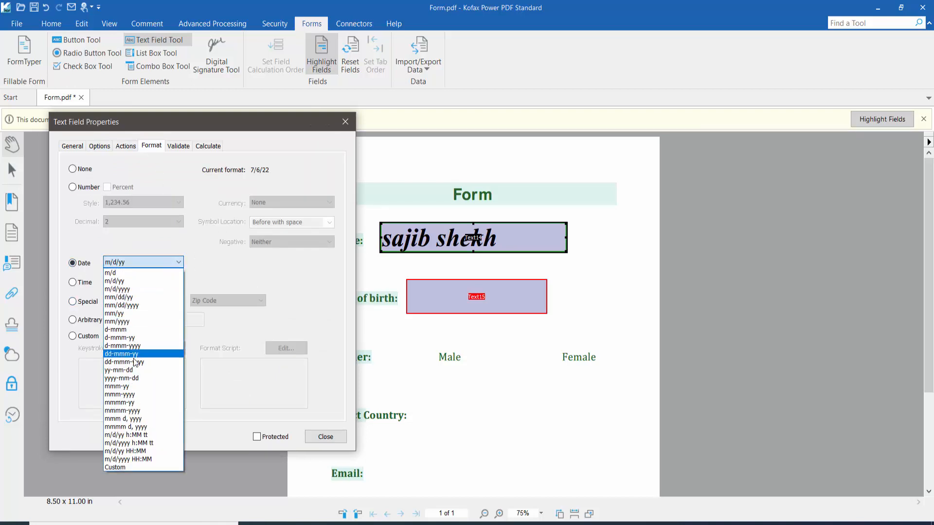
left_click(118, 297)
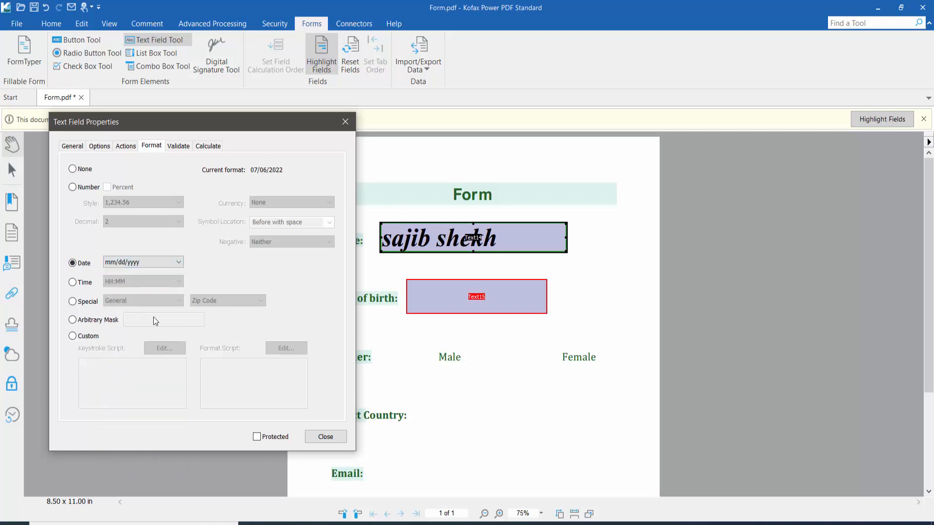
left_click(326, 437)
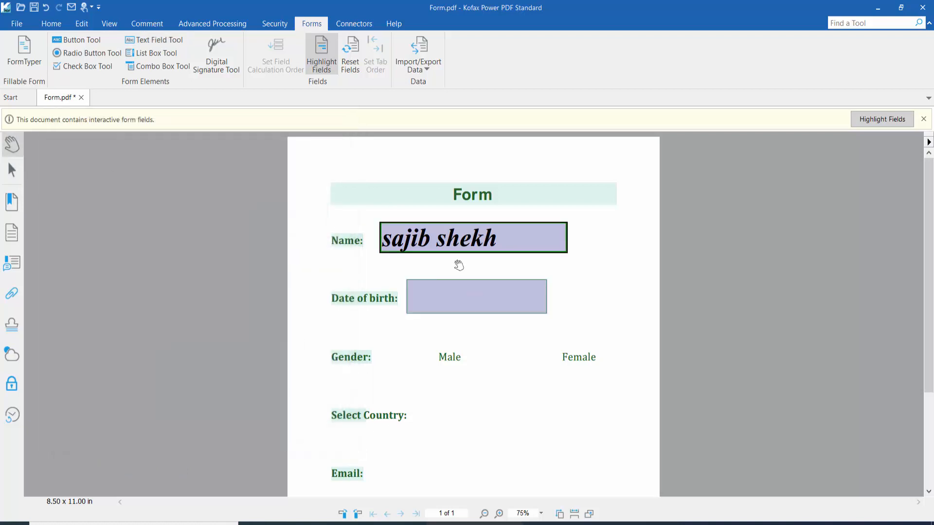
Enter 10/10/2022 in the Date of birth field, then scroll down the page
left_click(475, 297)
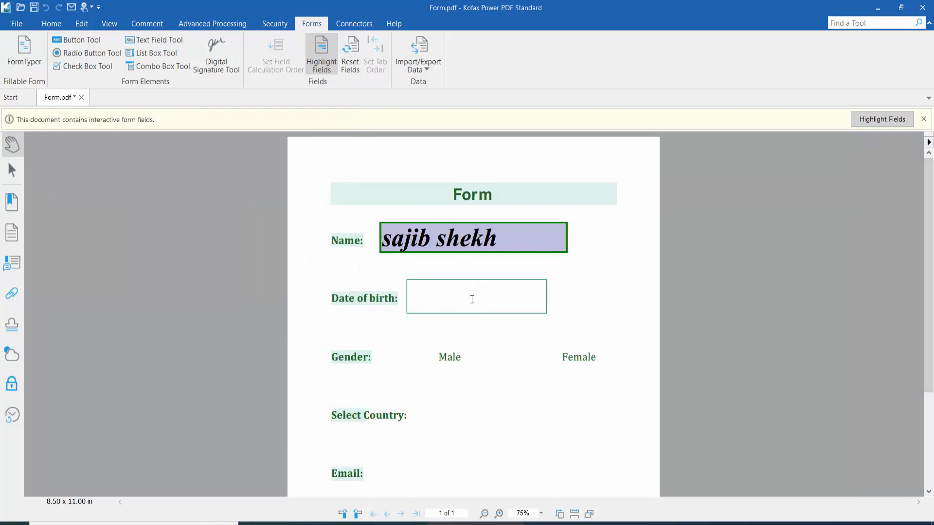
type("10/10/2022")
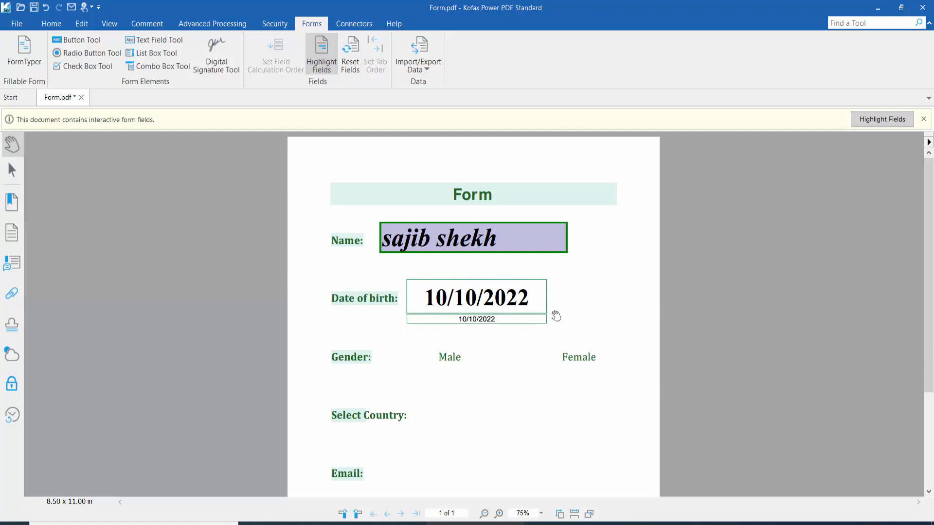
scroll("down", 3)
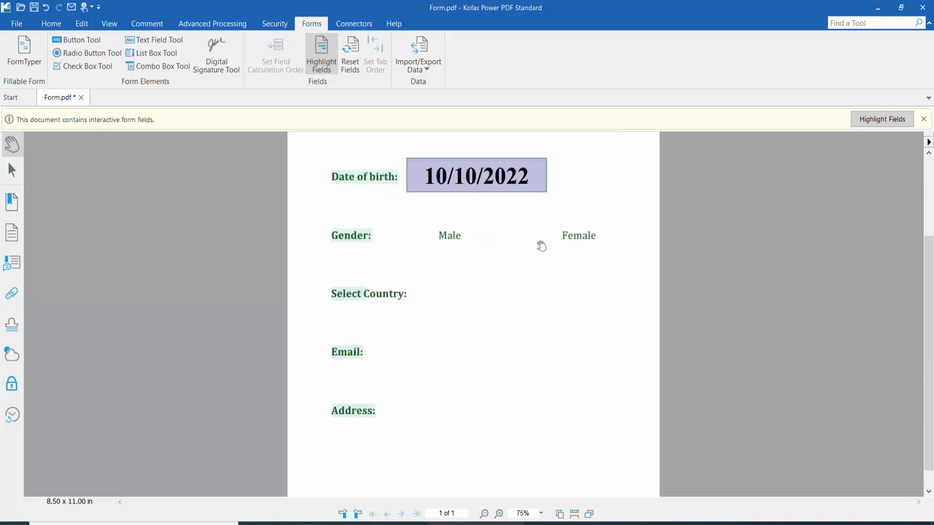
mouse_move(481, 249)
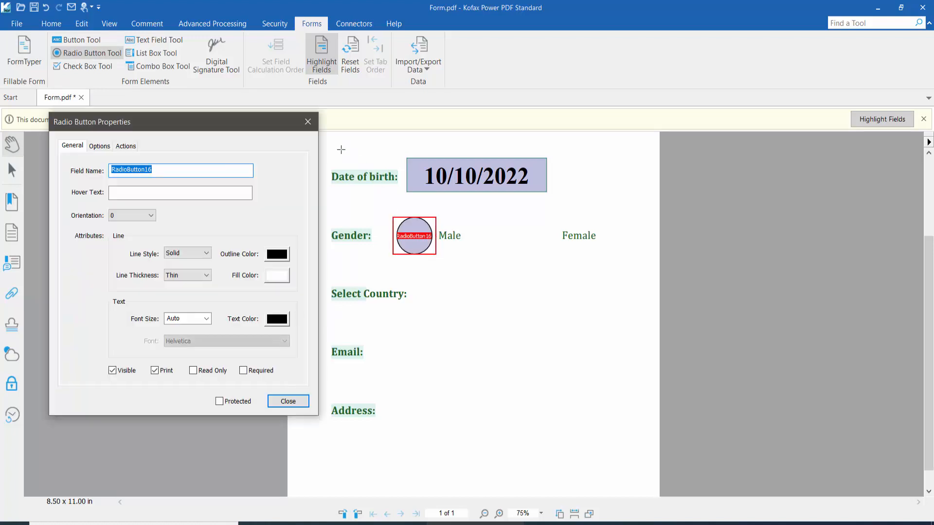
Open the Male radio button's properties and make its outline thick
right_click(414, 235)
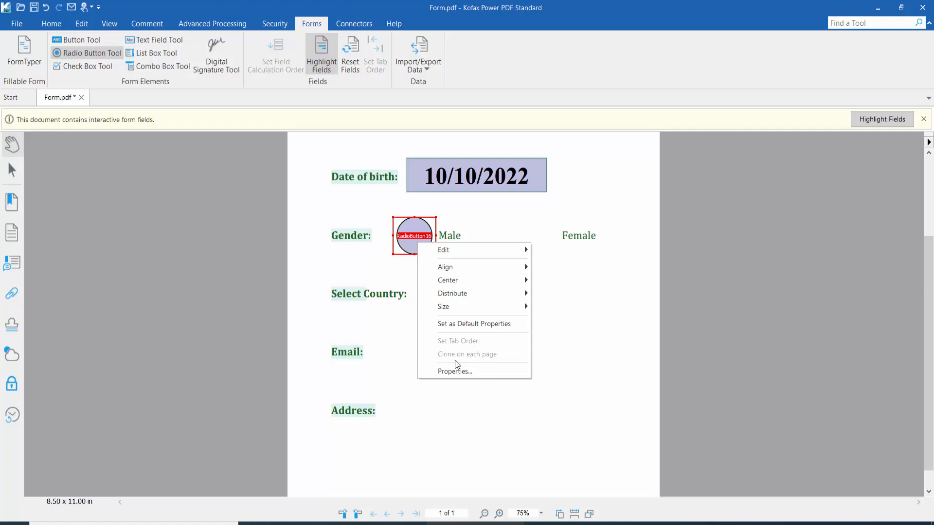
left_click(454, 371)
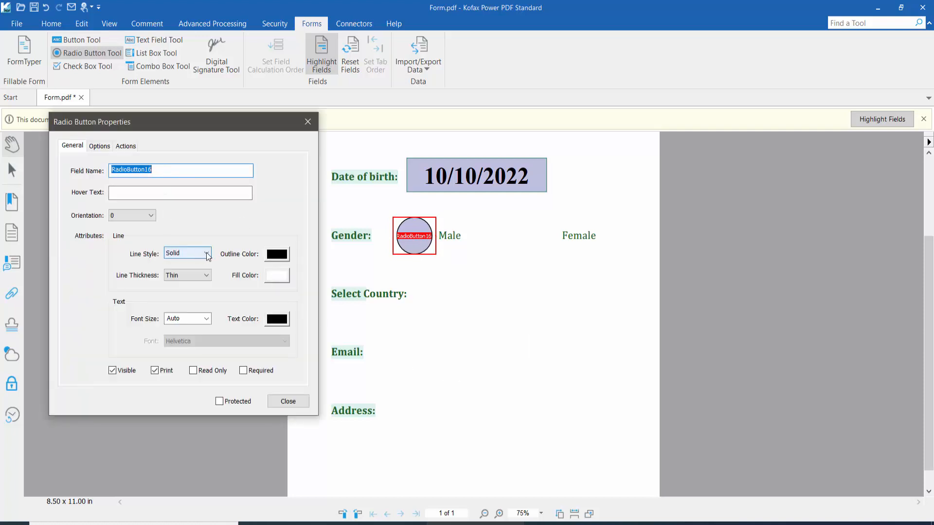
left_click(207, 253)
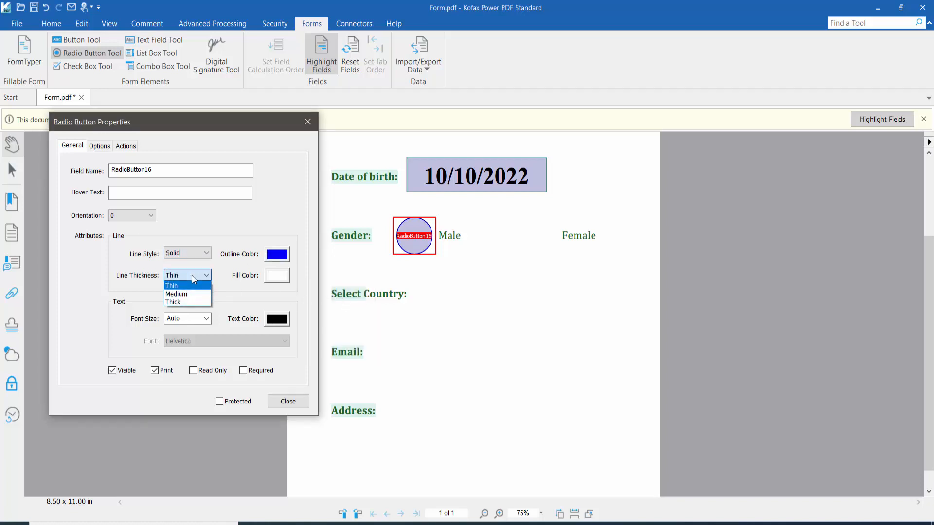
mouse_move(186, 302)
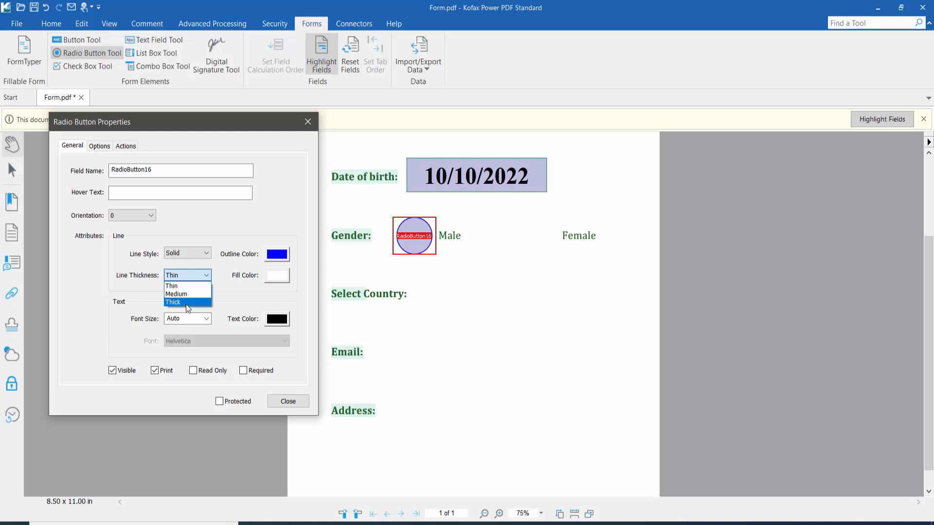
left_click(173, 302)
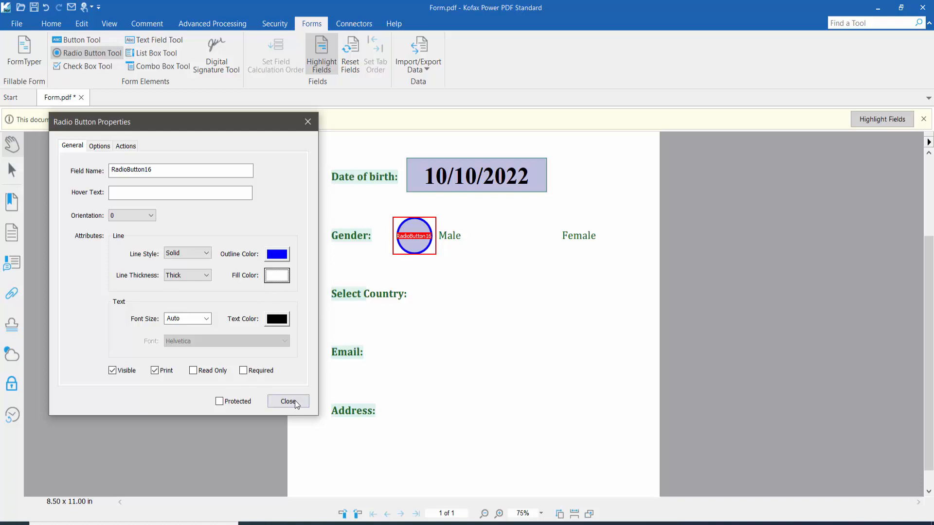
Set the radio button style to Circle and close the properties
left_click(99, 146)
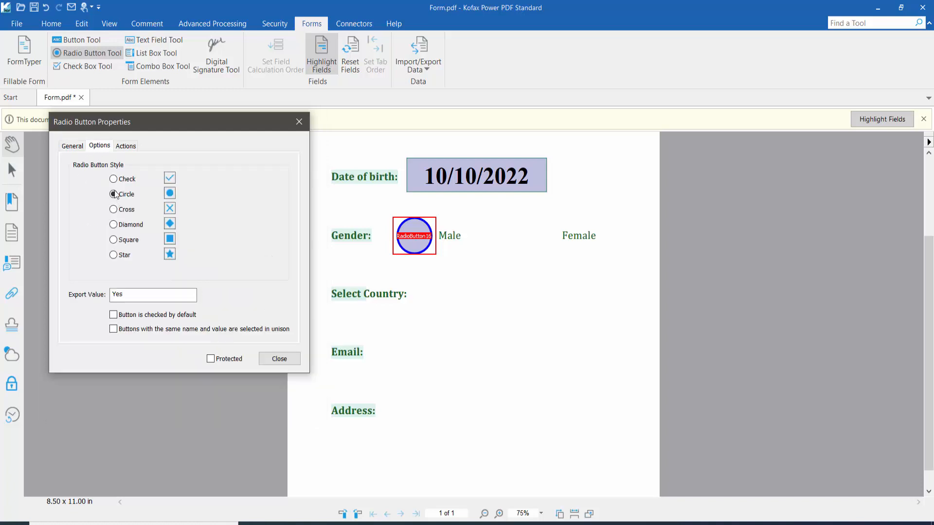
left_click(112, 178)
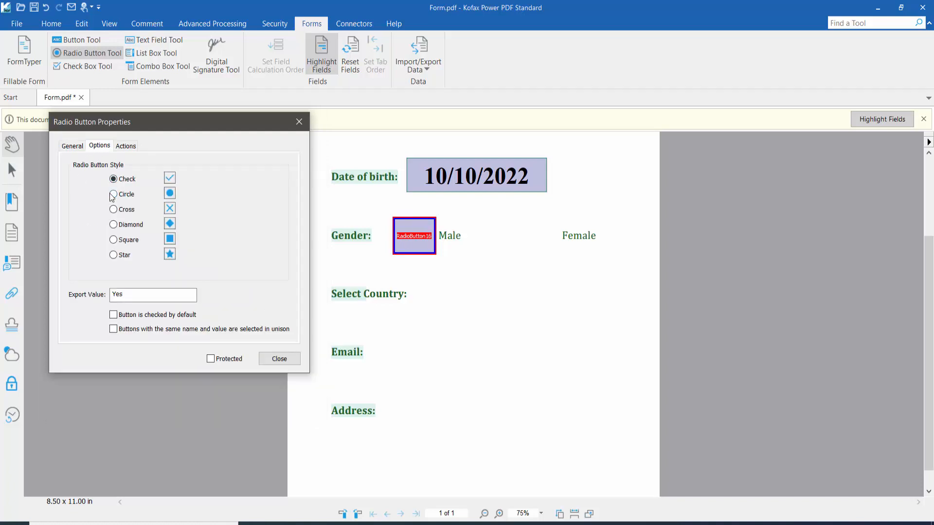
left_click(113, 194)
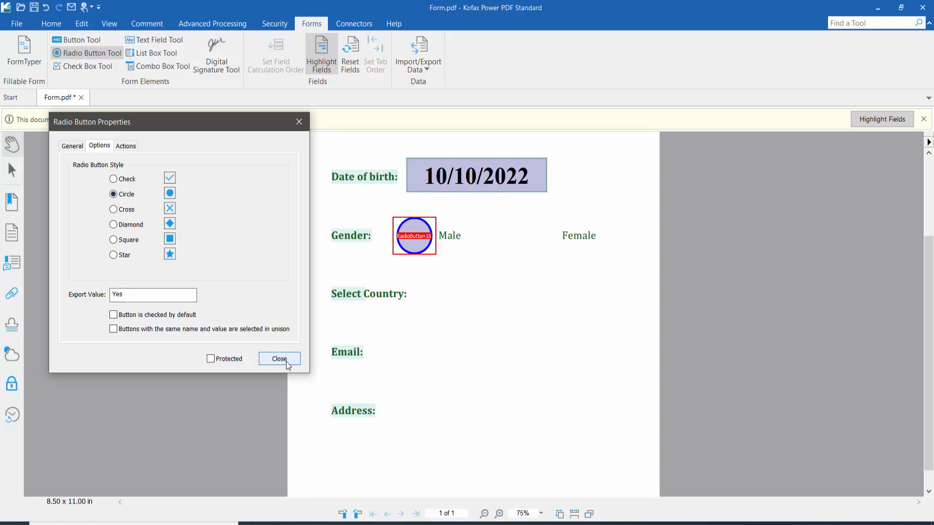
left_click(279, 359)
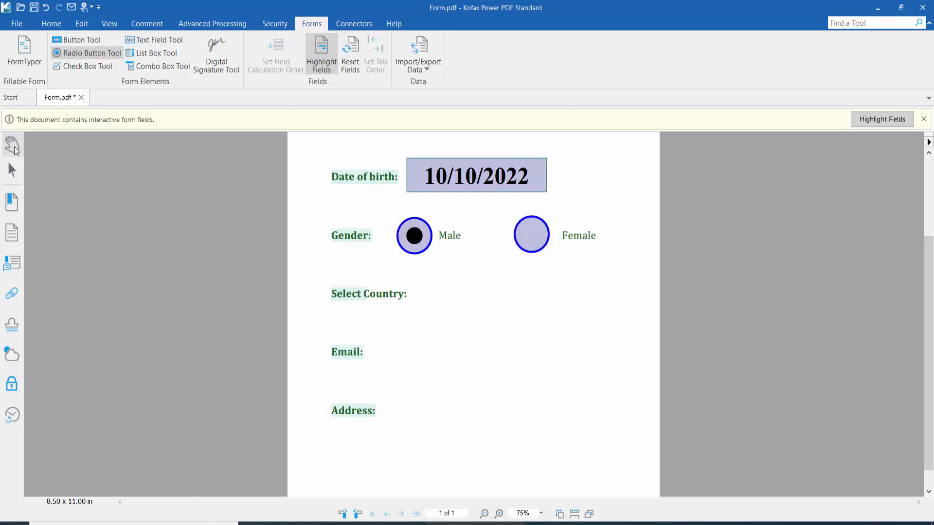
Switch back to fill-in mode and select the Male radio button
left_click(414, 236)
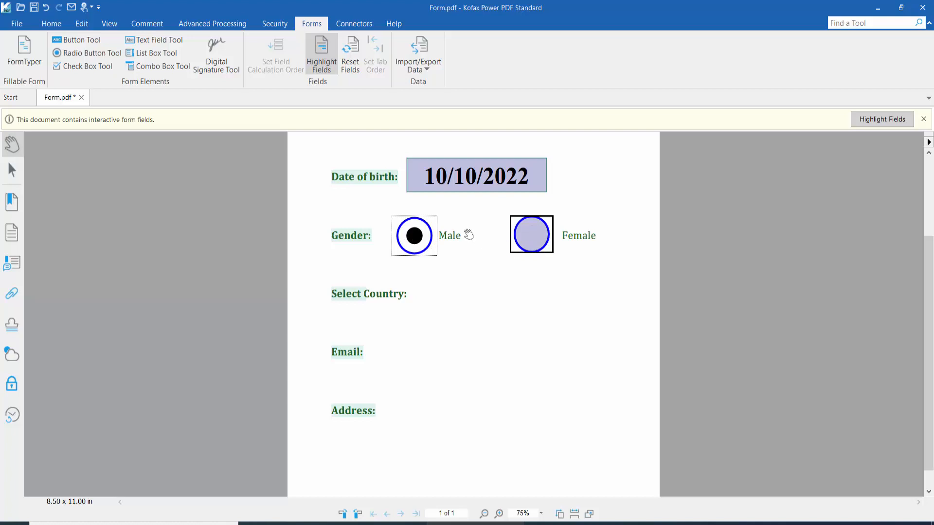
mouse_move(542, 243)
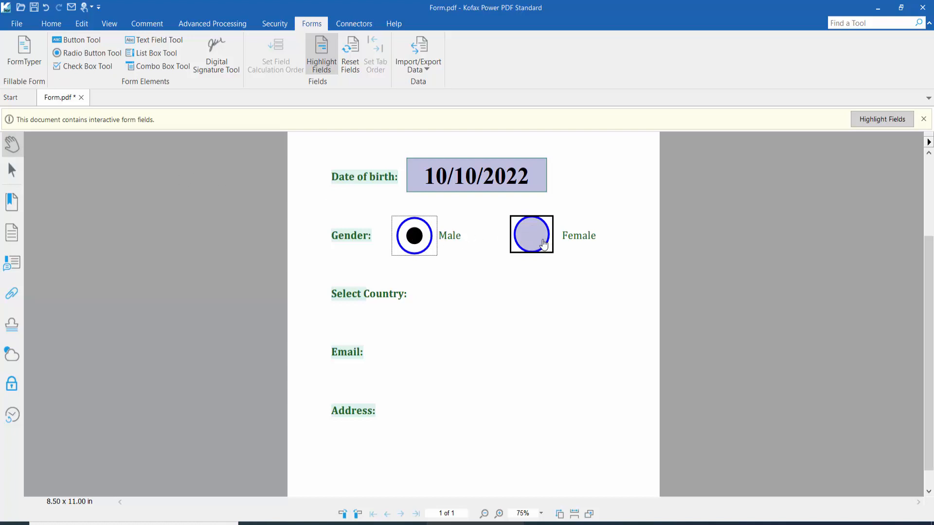
mouse_move(515, 258)
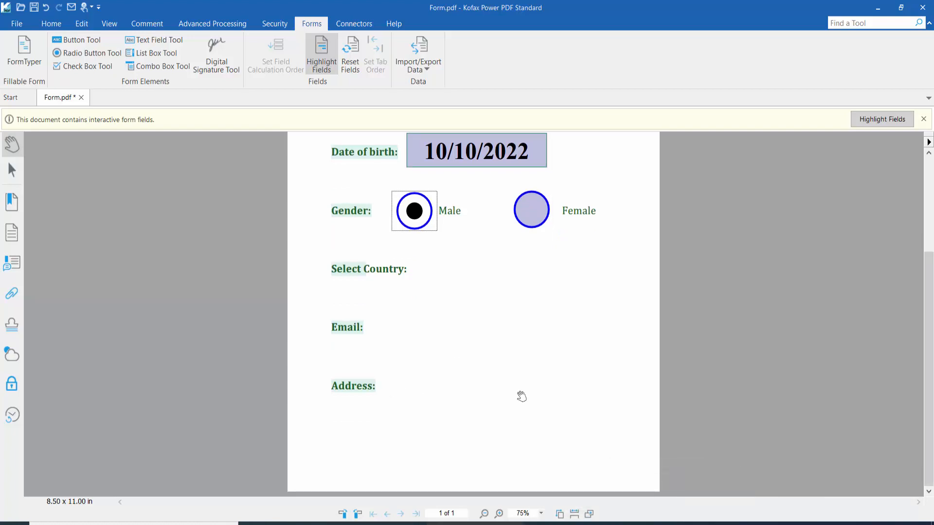
mouse_move(483, 351)
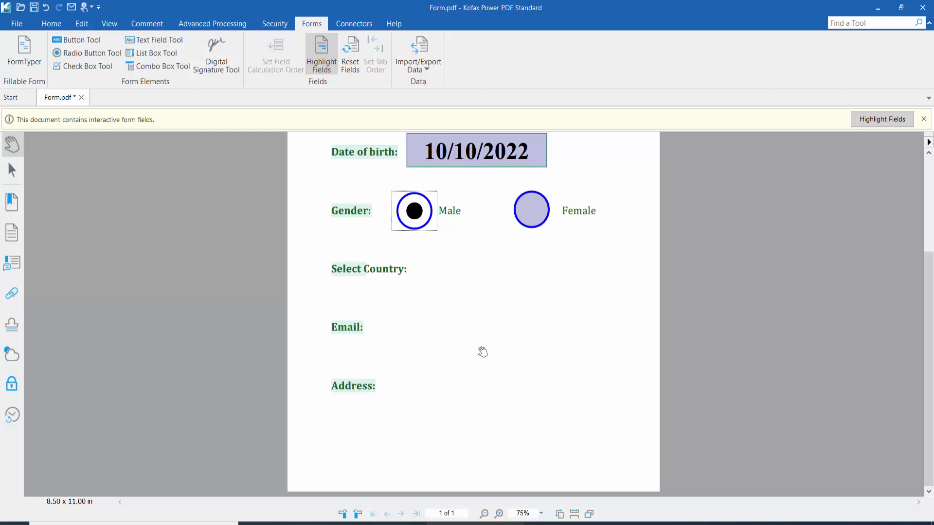
mouse_move(81, 53)
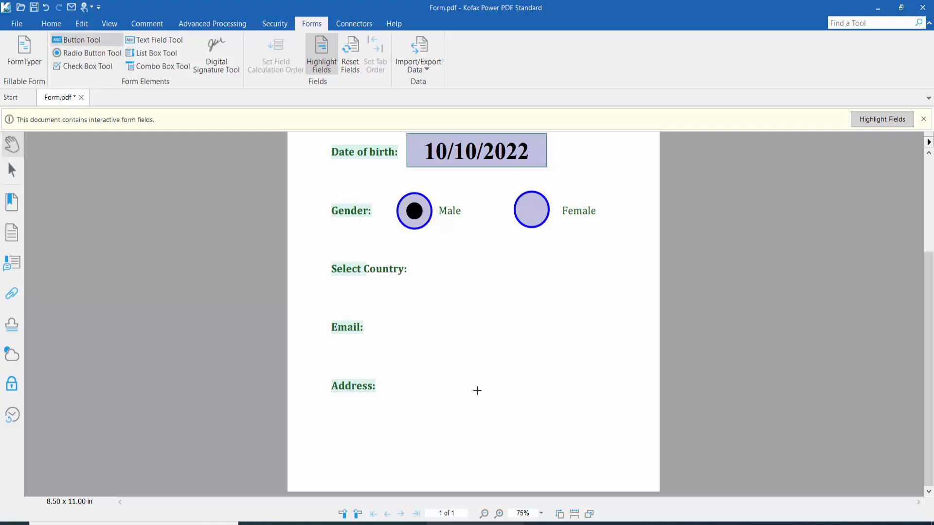
mouse_move(530, 396)
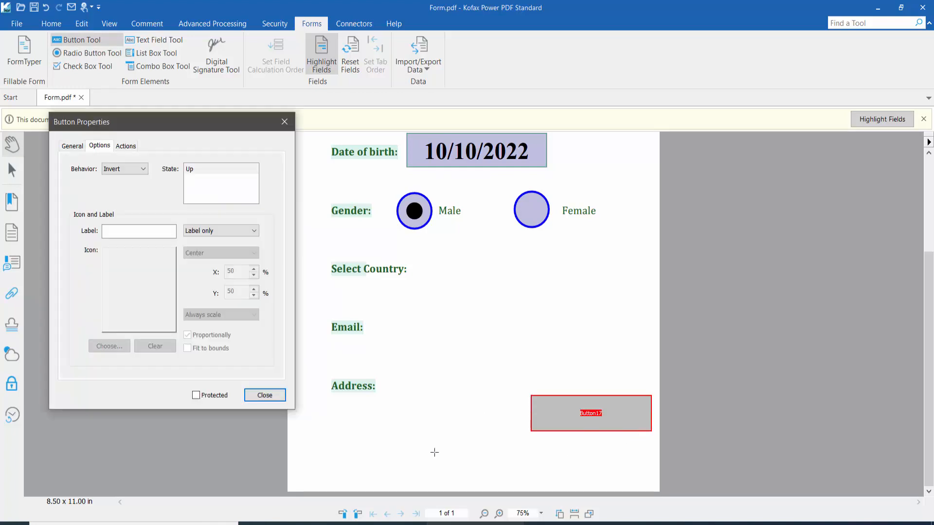
Open the new button's properties and give it a white fill and thicker outline
right_click(590, 413)
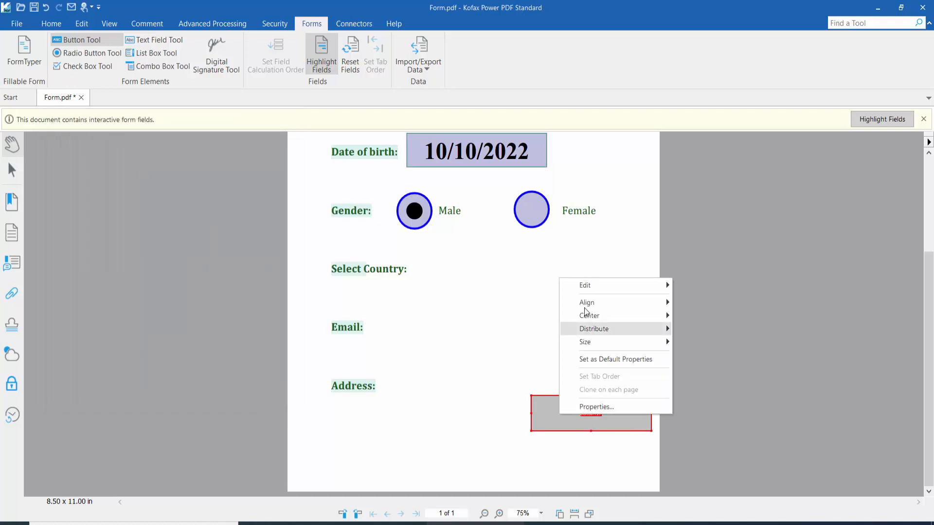
left_click(595, 406)
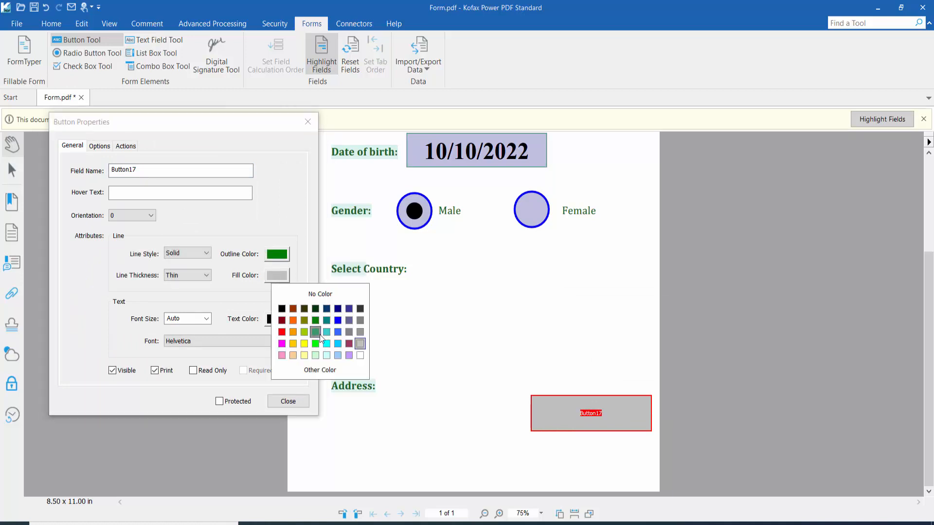
left_click(360, 355)
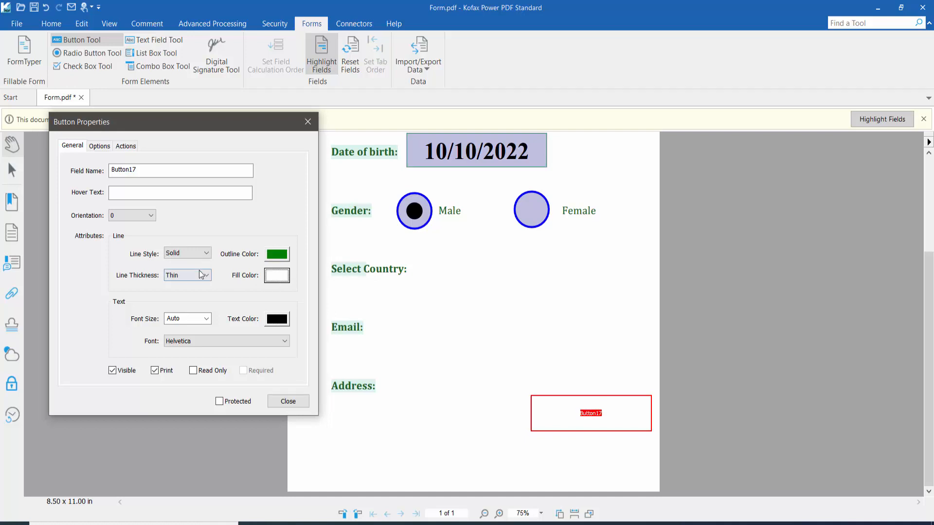
left_click(187, 275)
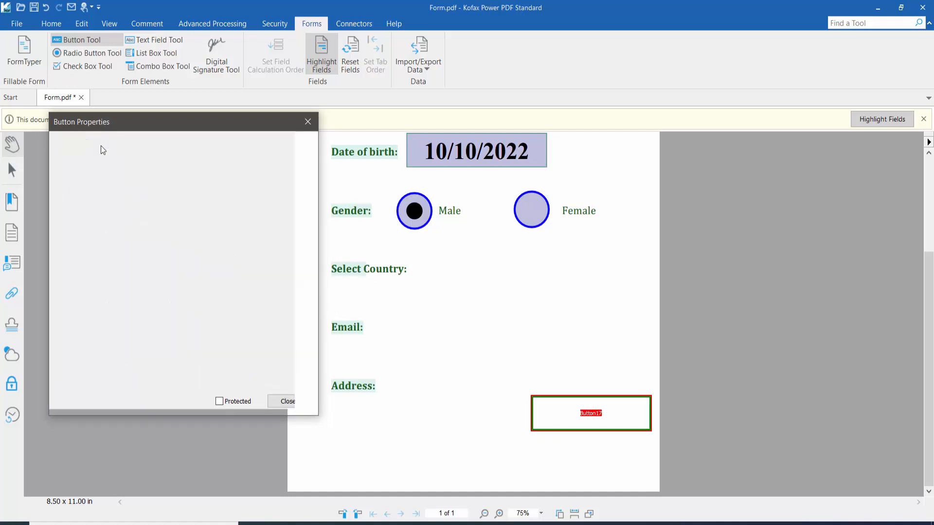
Set the button's label to 'Email' on the Options tab
left_click(98, 145)
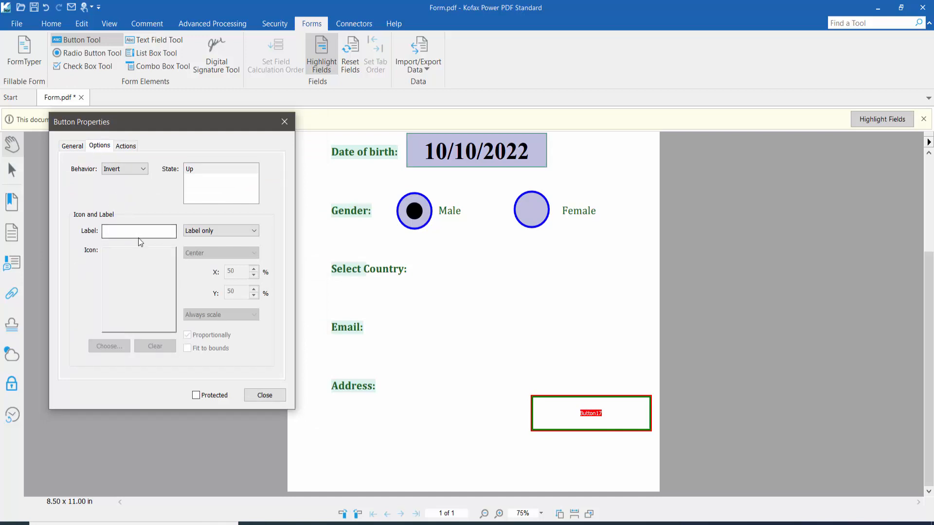
left_click(139, 231)
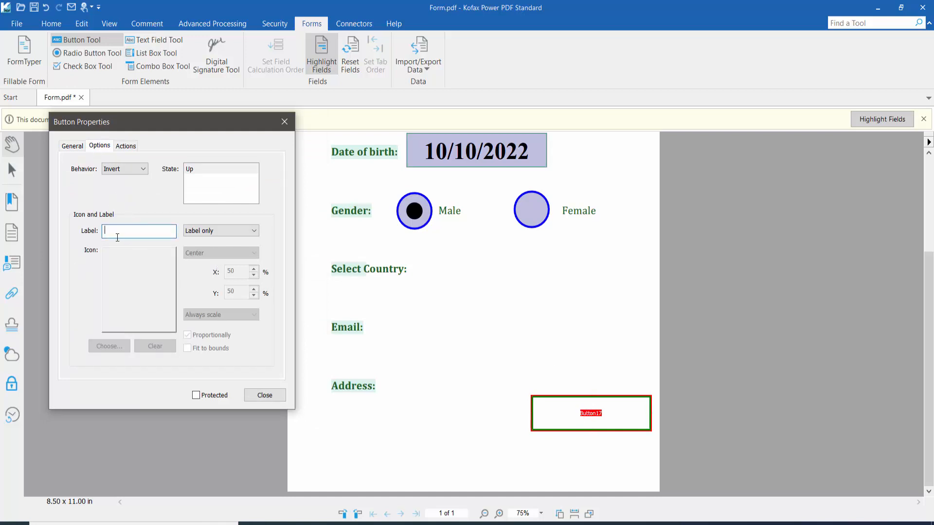
type("R")
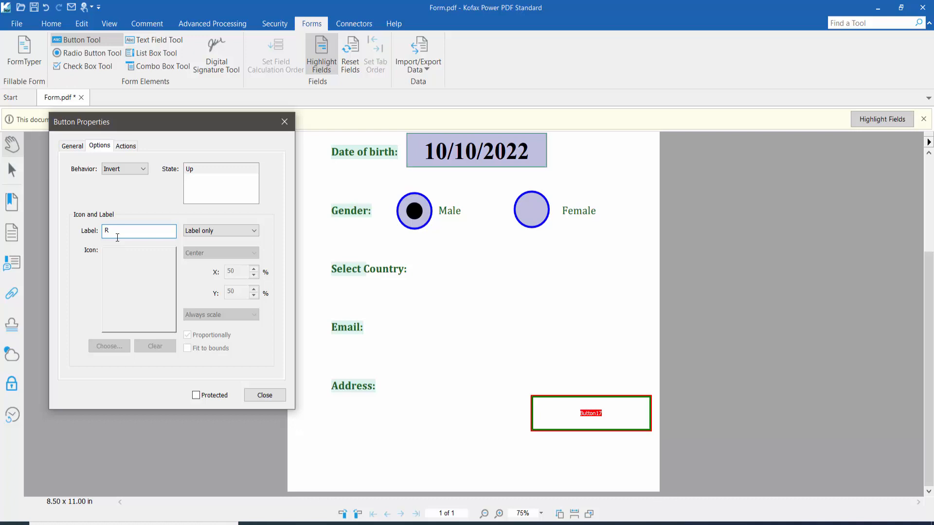
type("E")
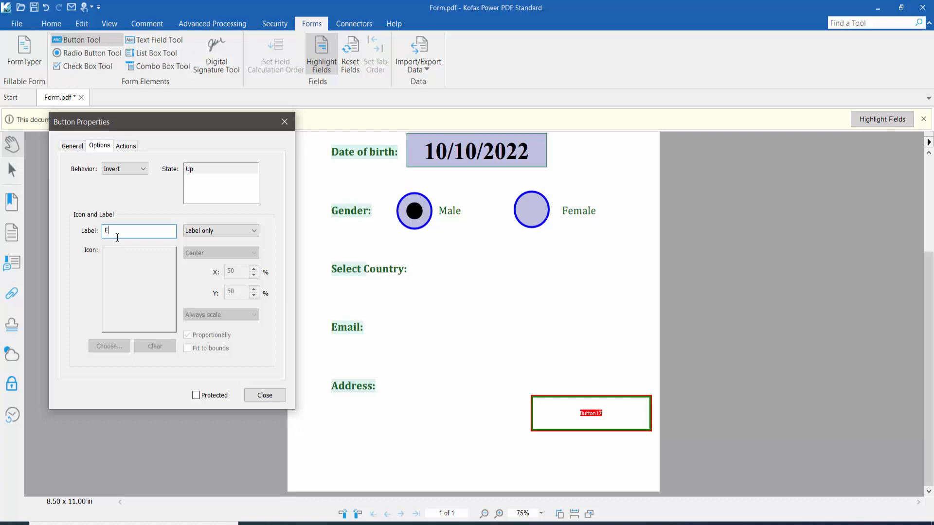
type("mail")
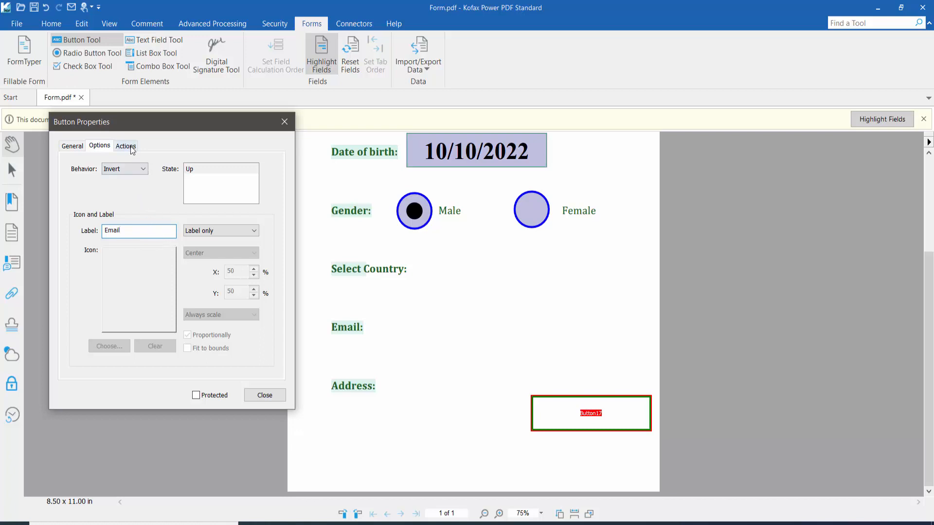
left_click(125, 145)
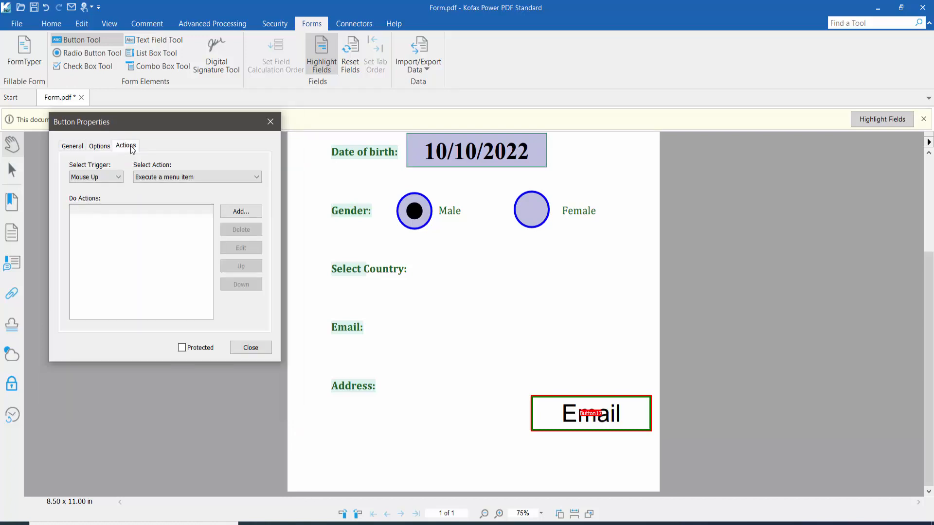
Add an 'Execute a menu item' action running File > E-mail to the Email button
left_click(196, 177)
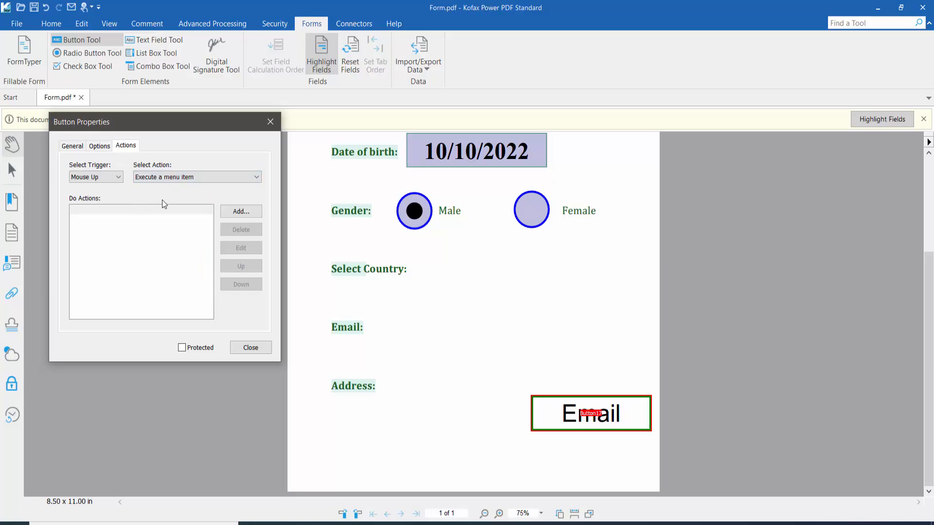
left_click(241, 212)
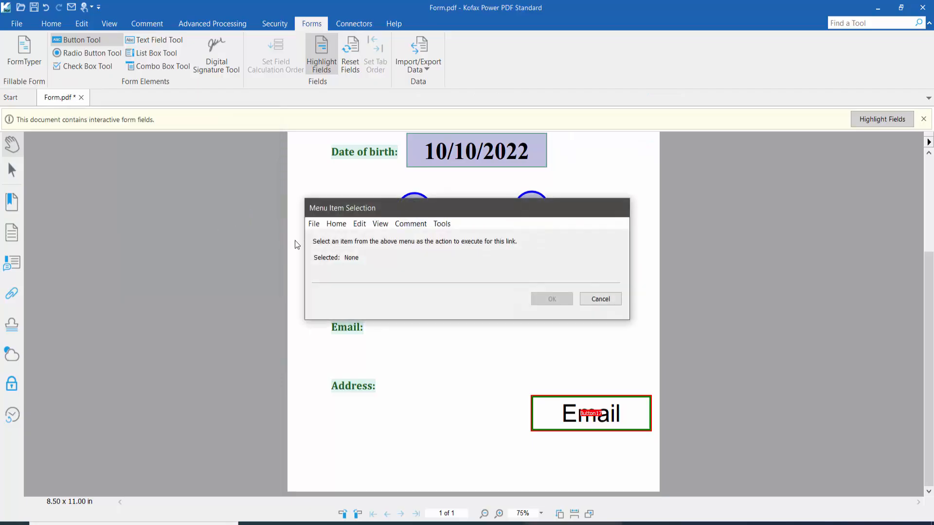
left_click(313, 223)
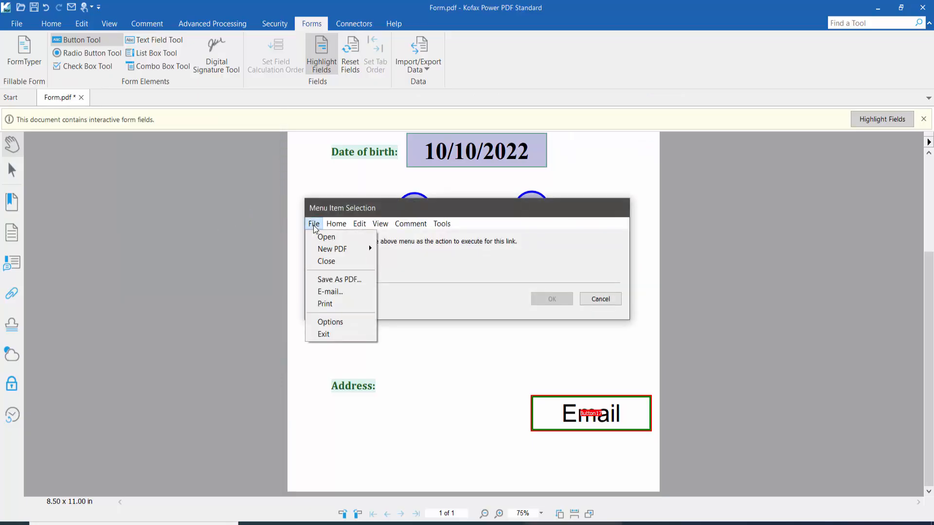
mouse_move(330, 292)
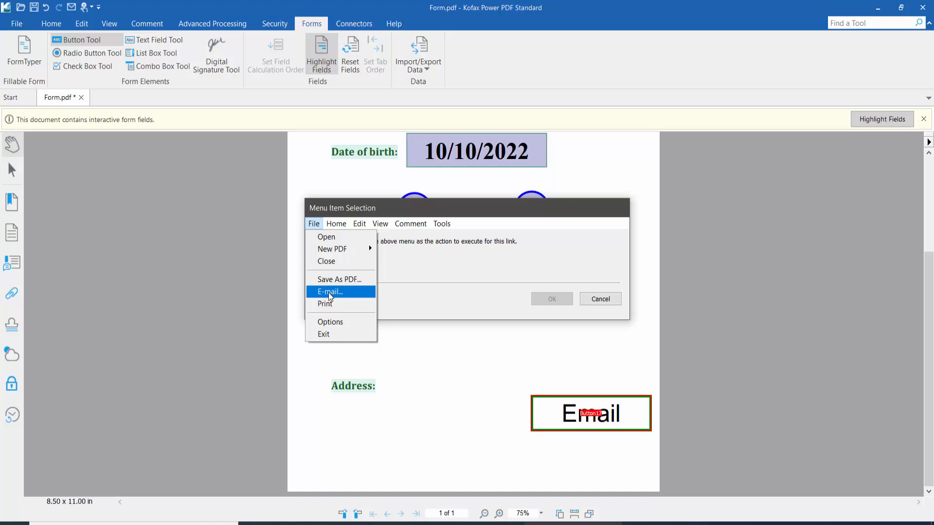
left_click(328, 291)
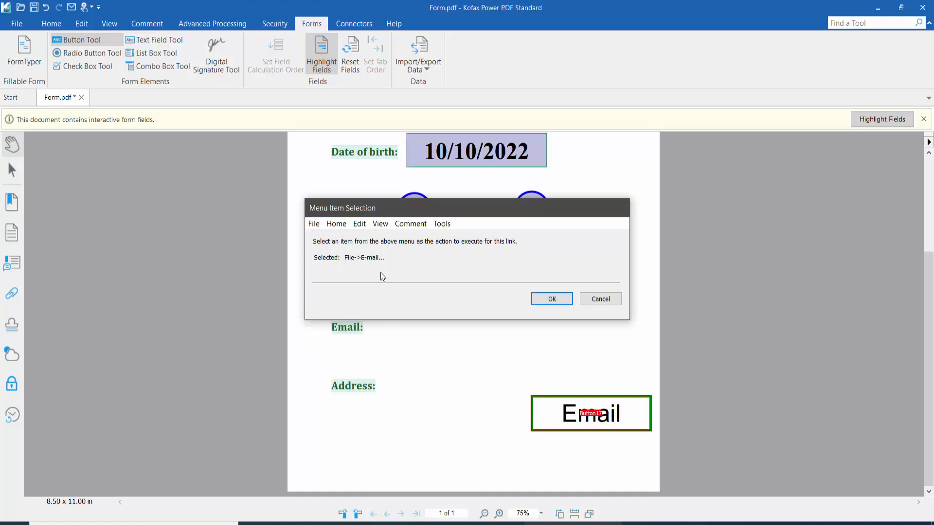
left_click(550, 298)
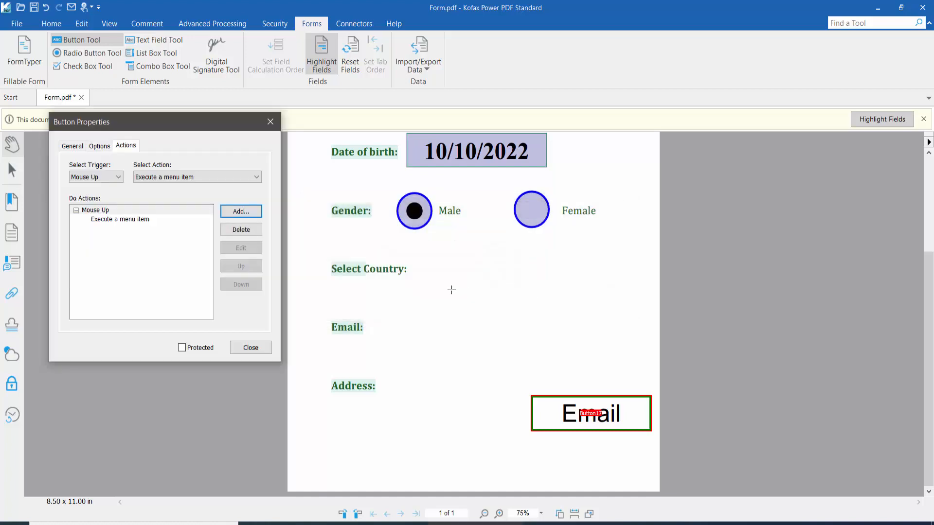
mouse_move(319, 343)
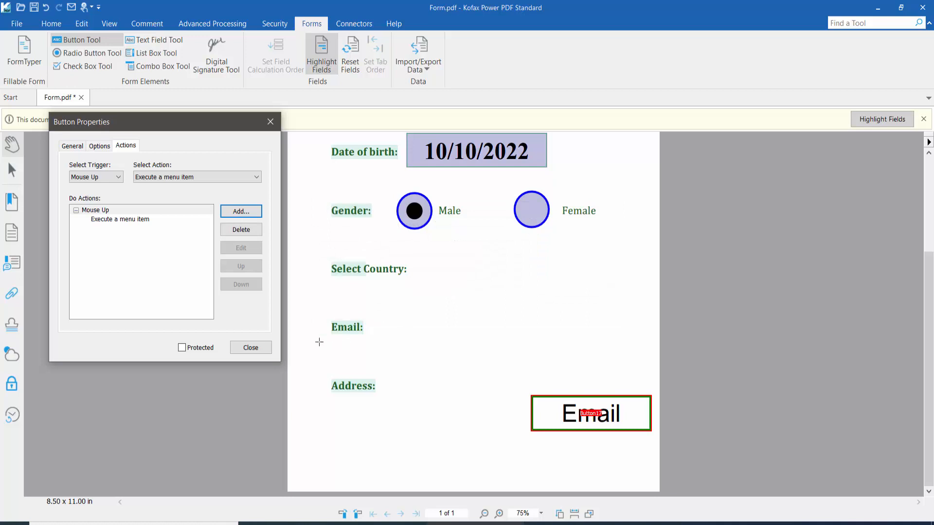
left_click(250, 347)
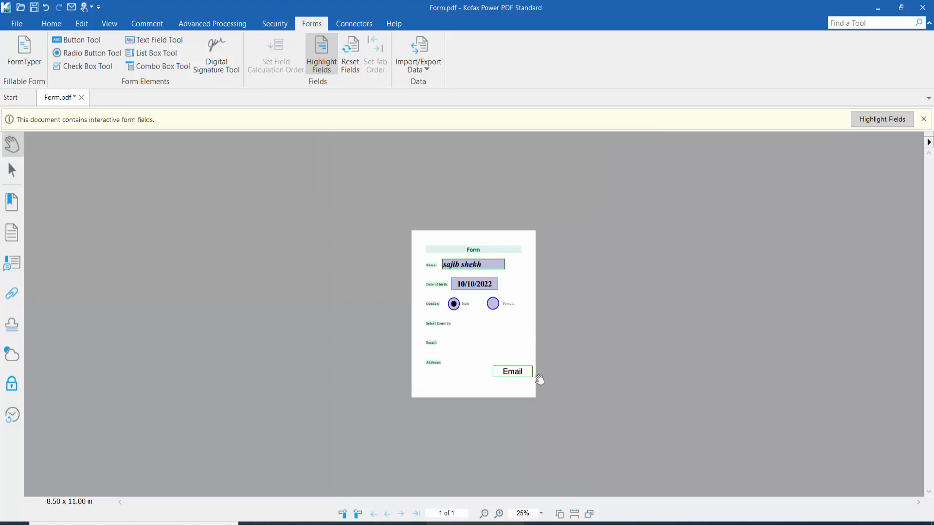
left_click(511, 371)
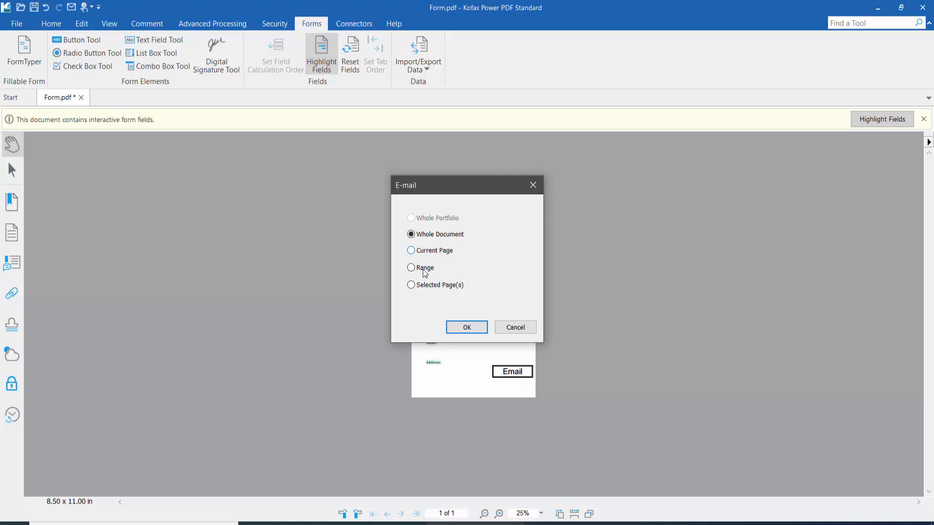
left_click(410, 284)
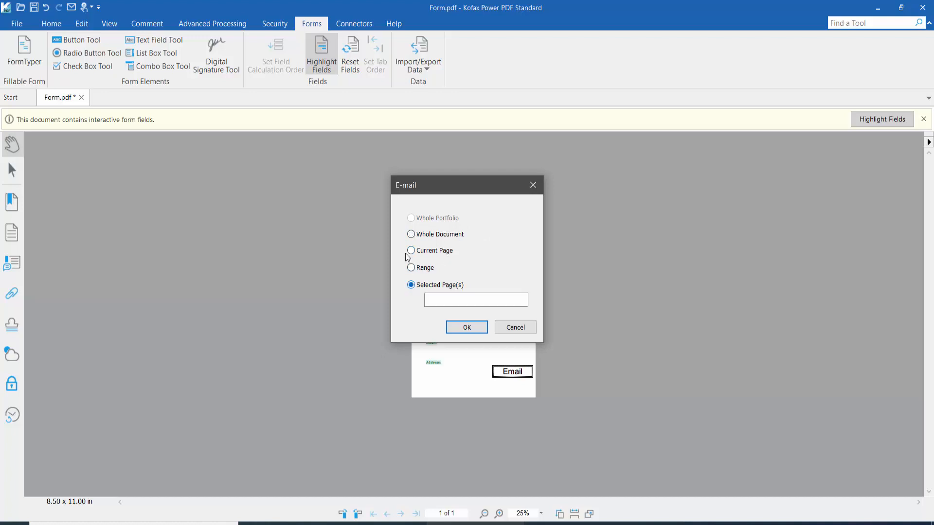
left_click(410, 234)
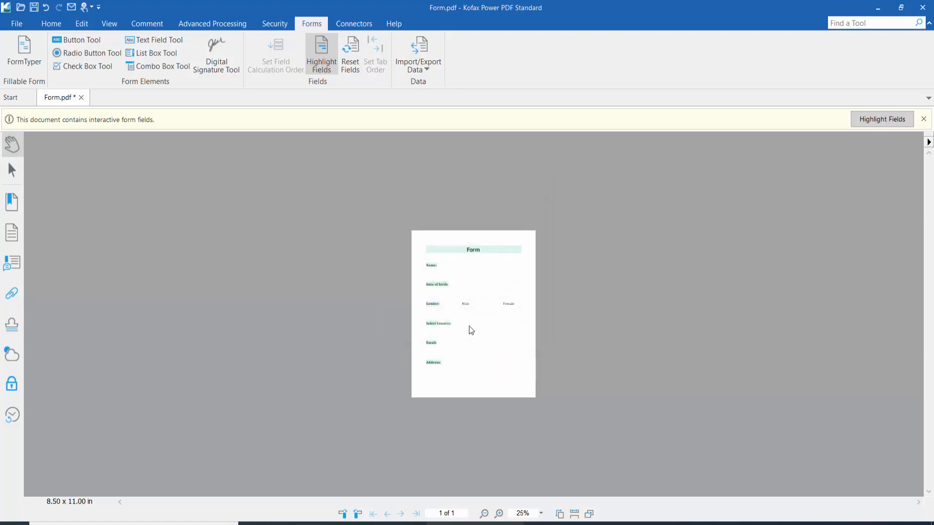
left_click(512, 371)
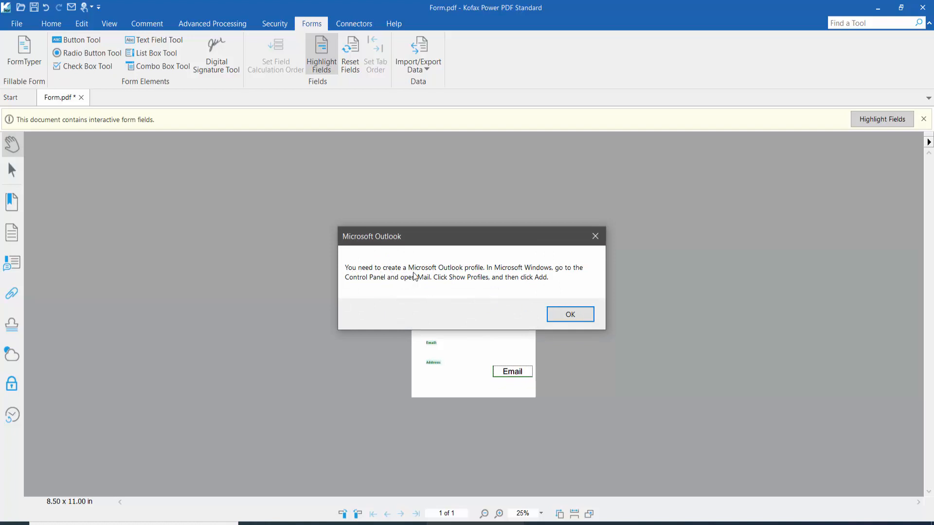
mouse_move(480, 278)
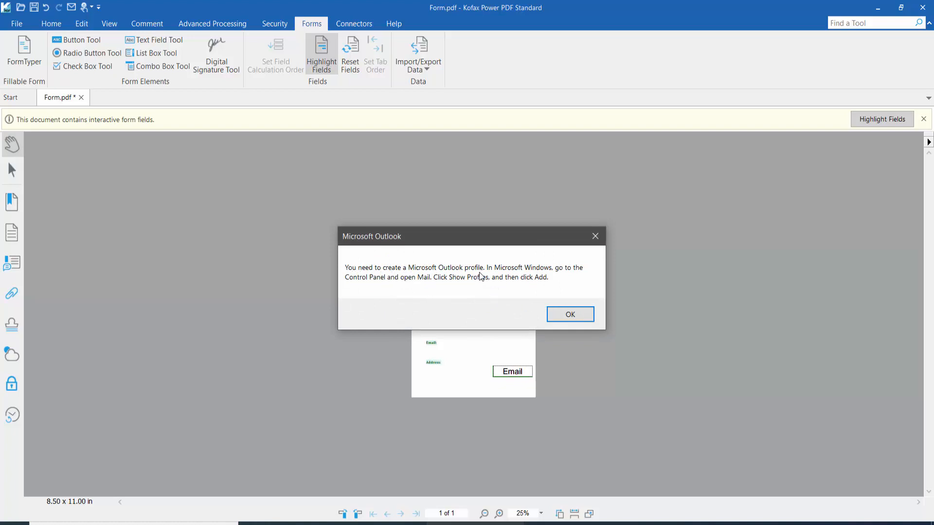
mouse_move(554, 276)
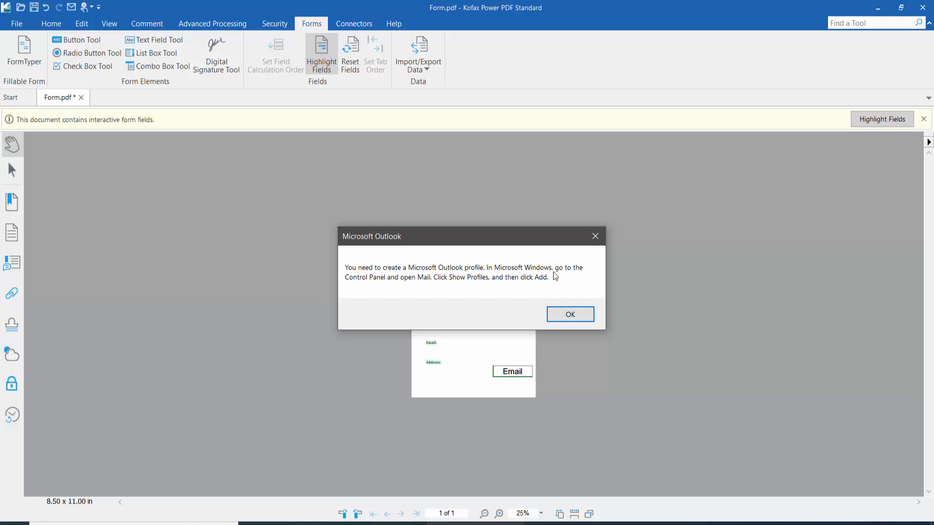
mouse_move(426, 288)
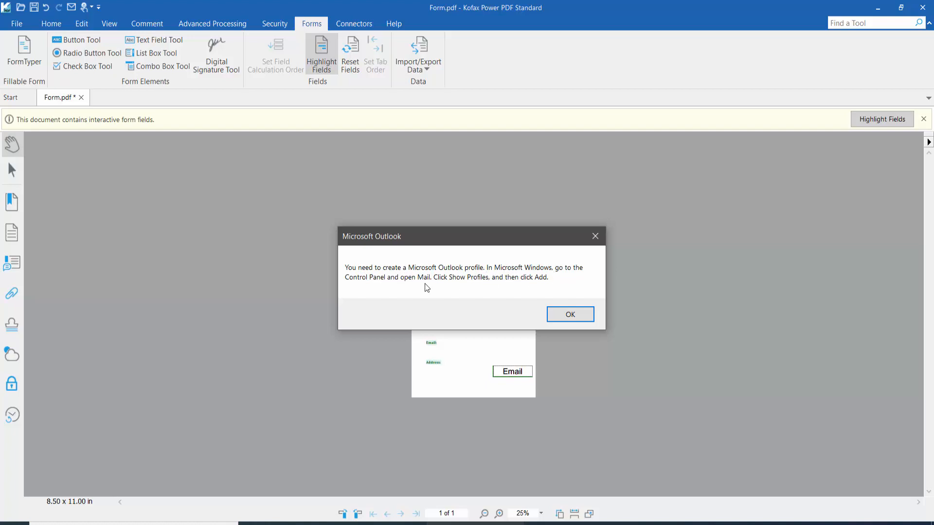
mouse_move(468, 286)
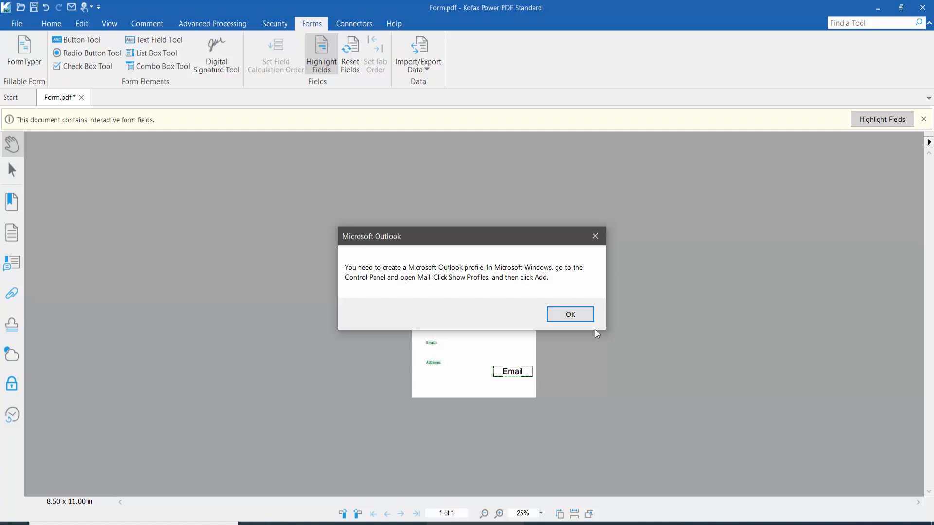
left_click(568, 314)
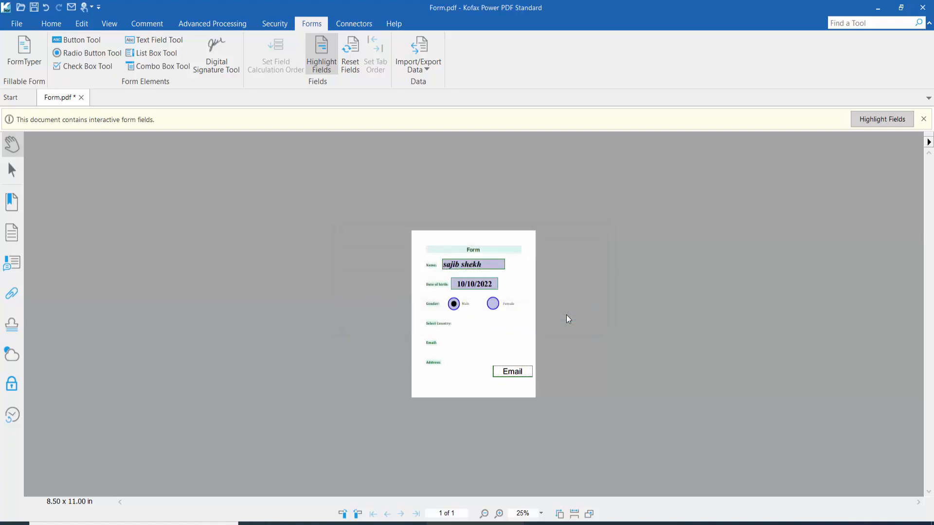
mouse_move(564, 383)
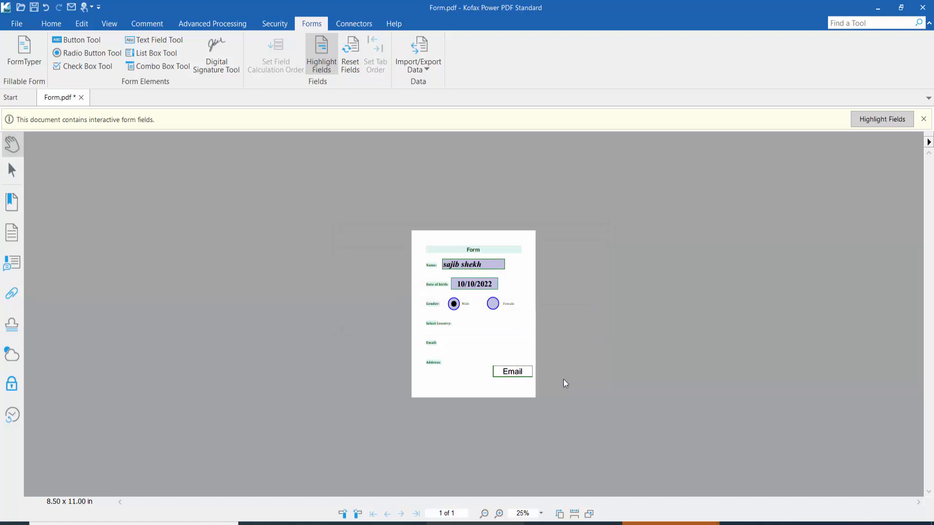
left_click(511, 371)
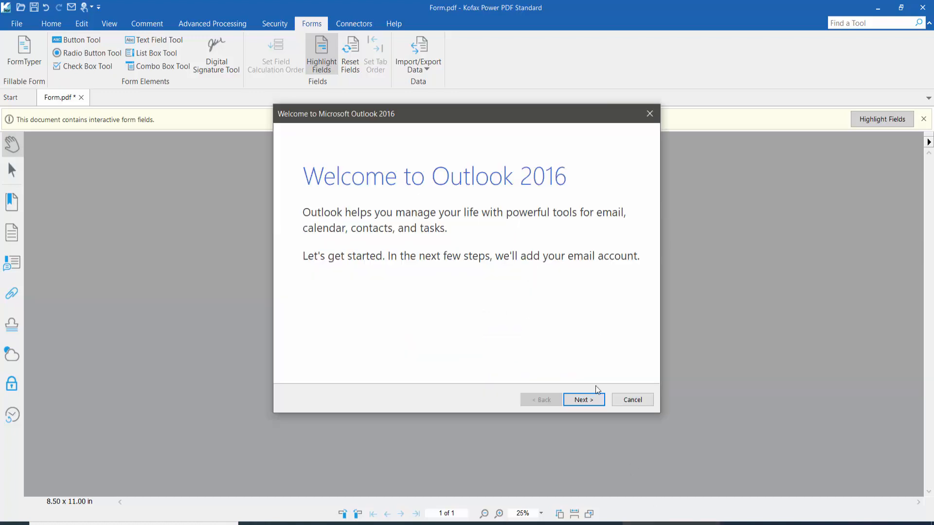
left_click(583, 400)
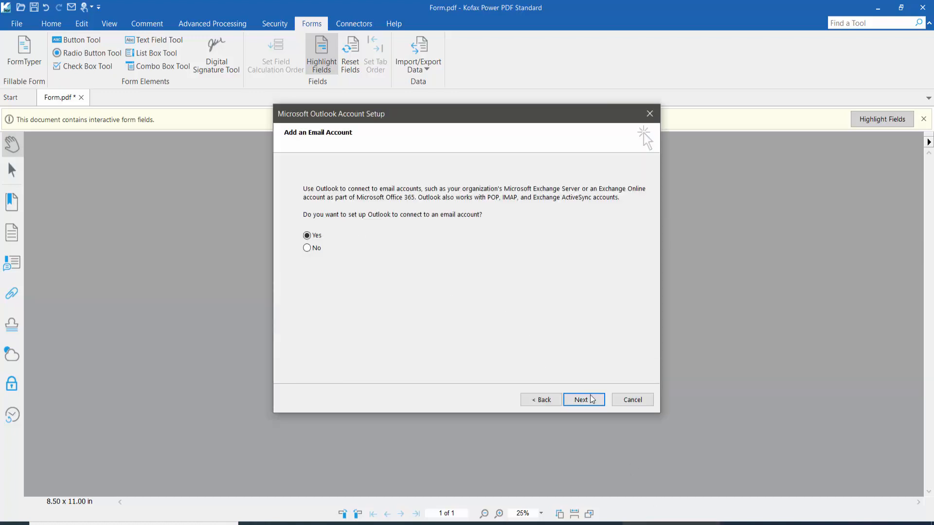
left_click(583, 400)
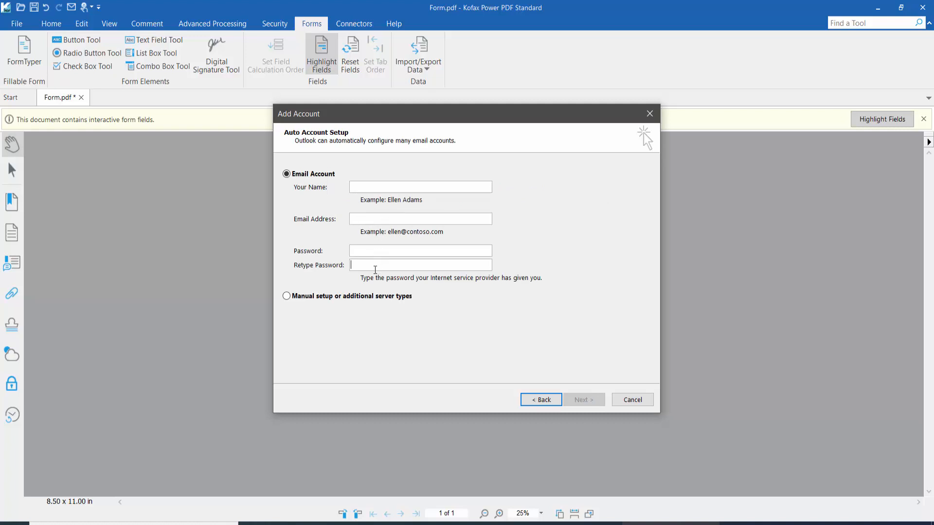
left_click(286, 296)
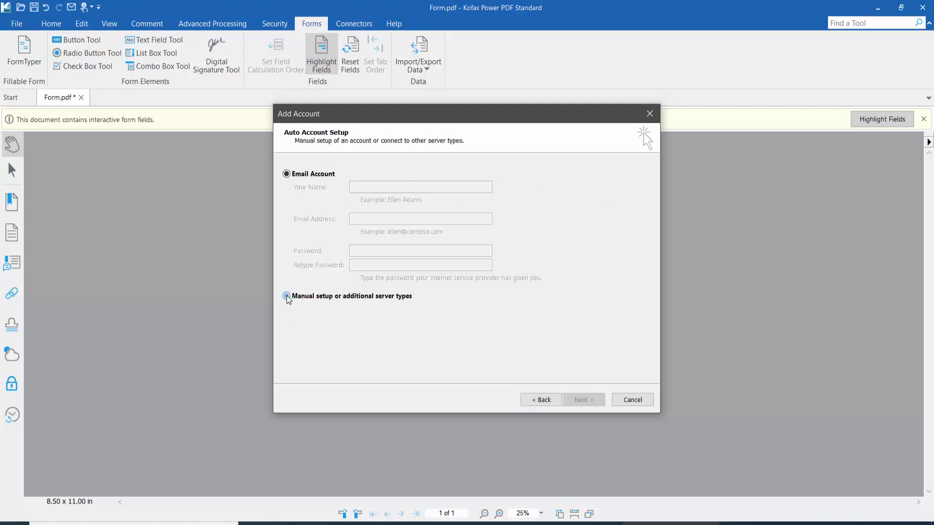
left_click(286, 296)
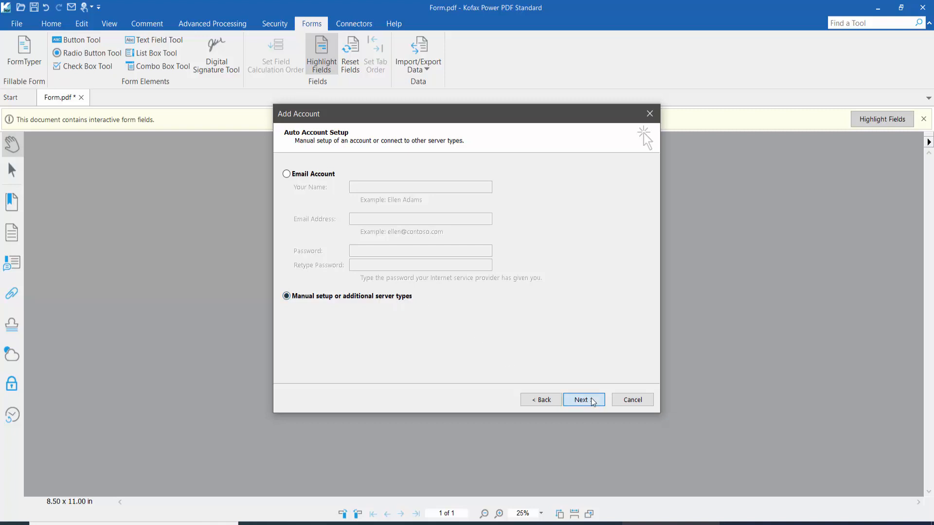
left_click(583, 399)
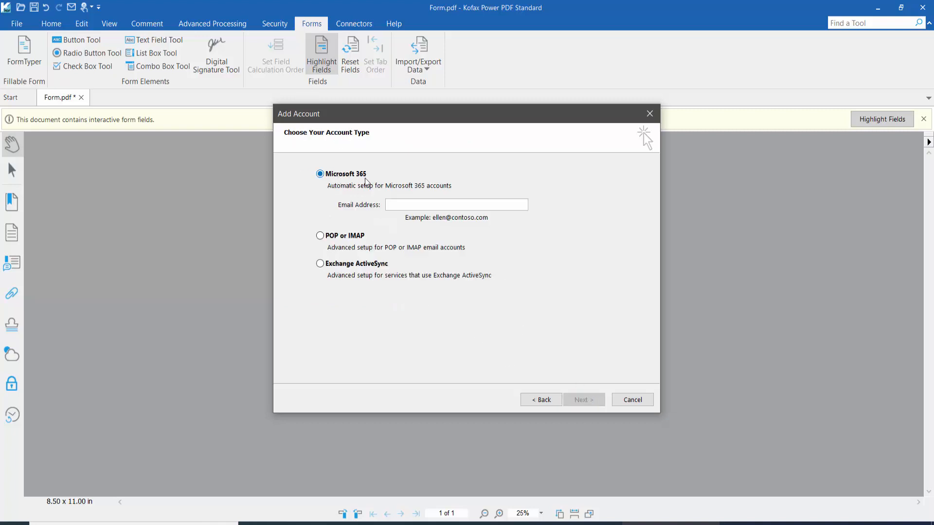
mouse_move(400, 191)
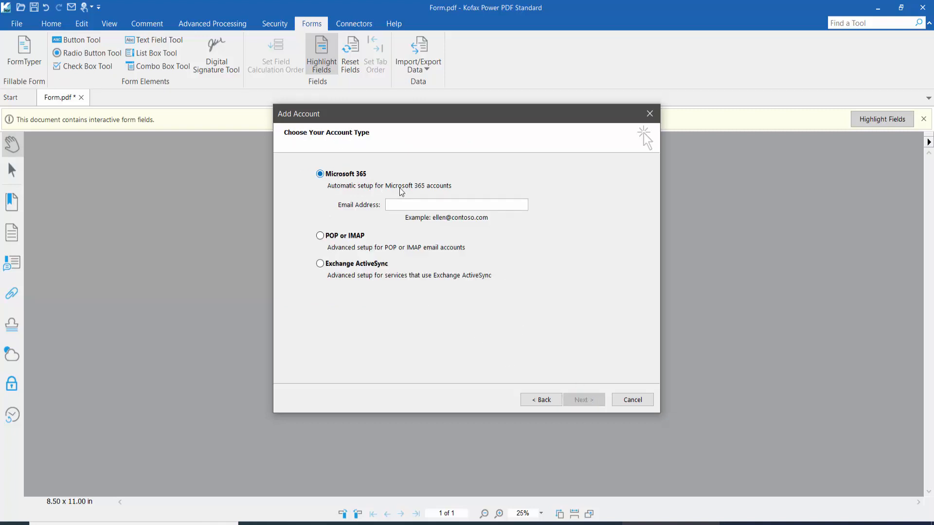
left_click(320, 236)
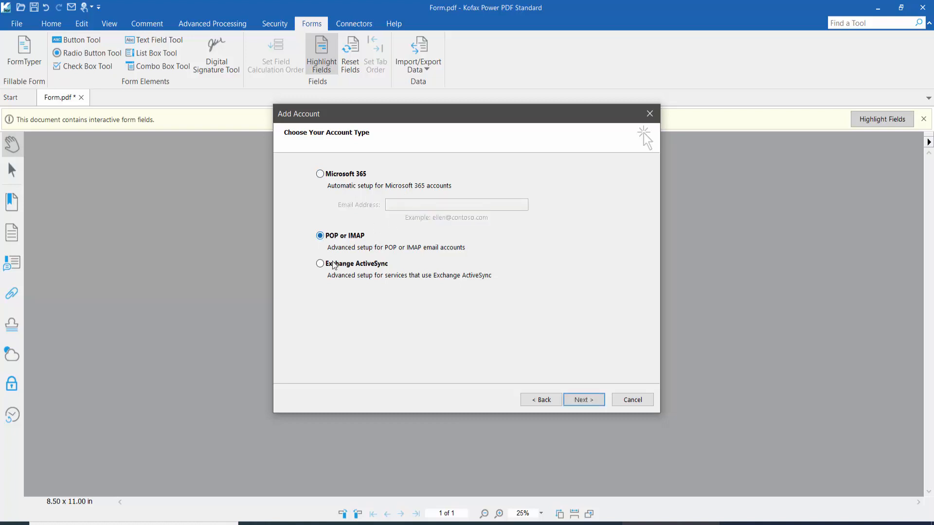
left_click(320, 263)
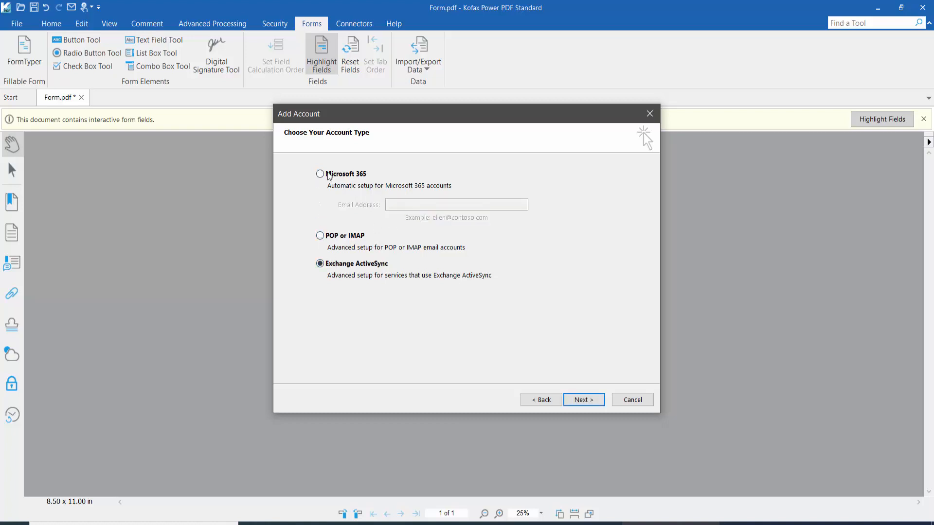
left_click(320, 173)
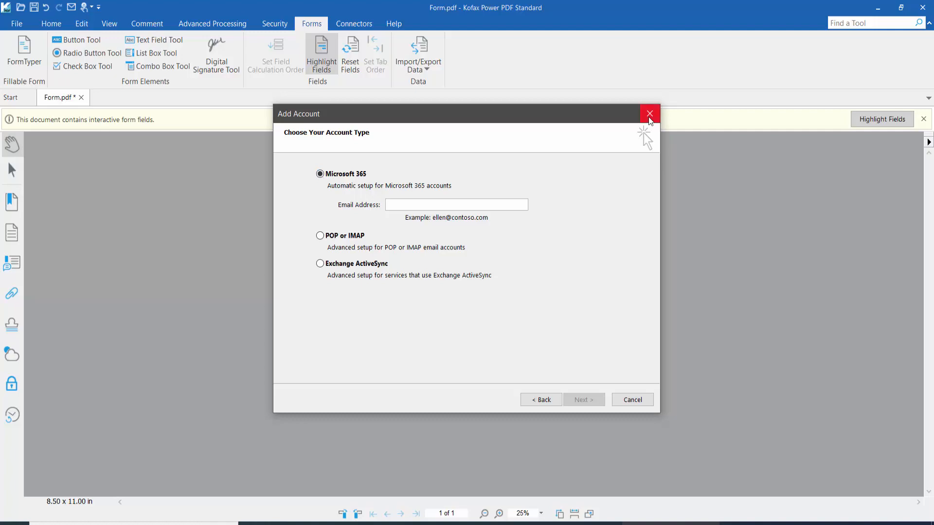
left_click(648, 114)
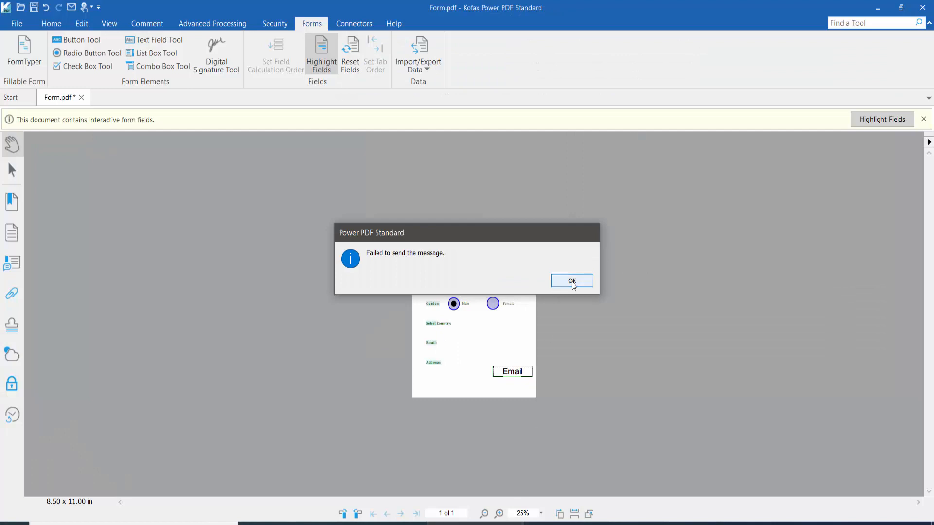
left_click(570, 281)
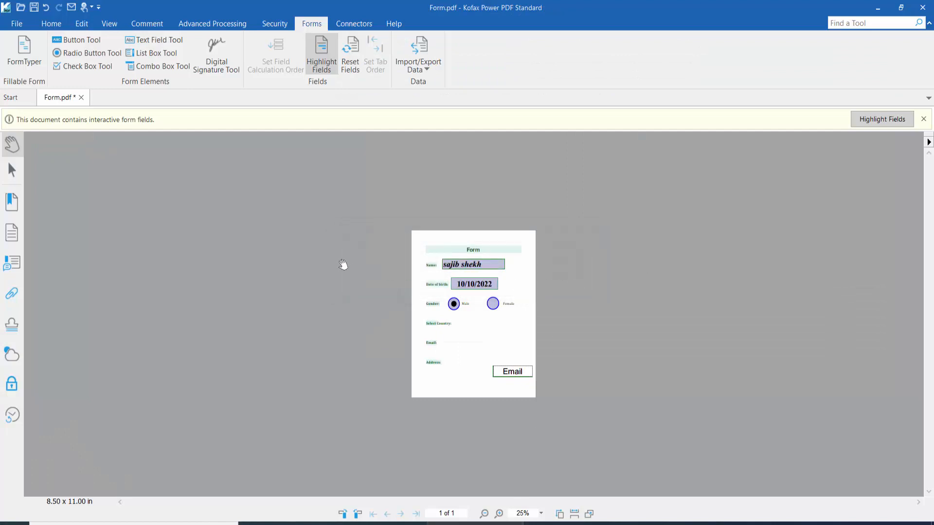
Show the File Info page with Form.pdf's properties
left_click(16, 23)
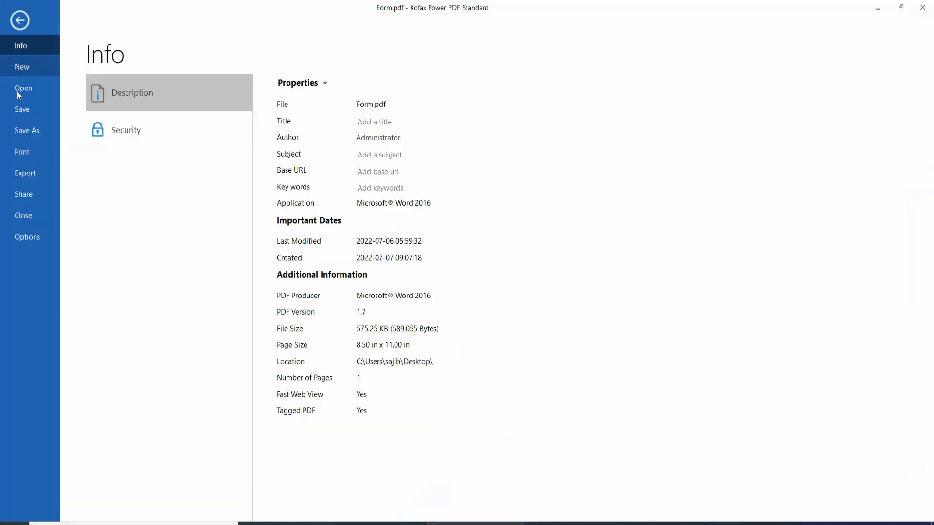
mouse_move(22, 109)
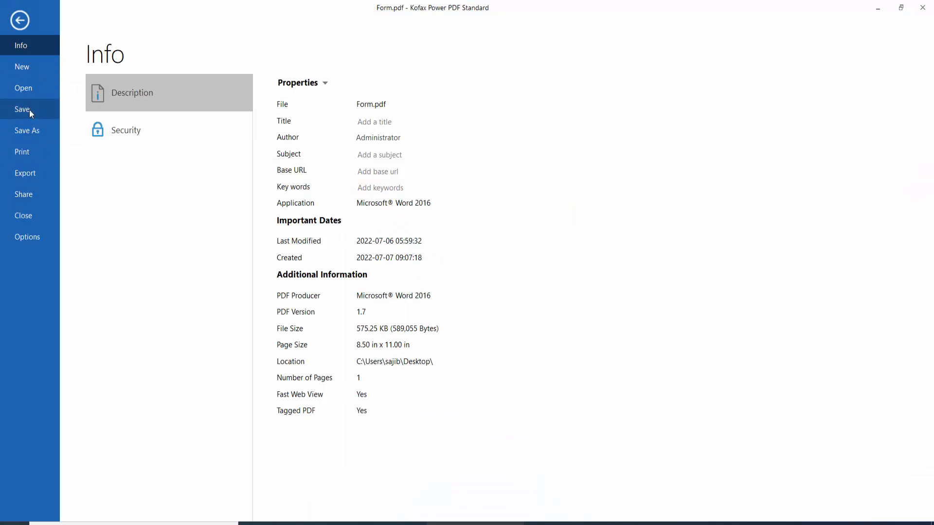